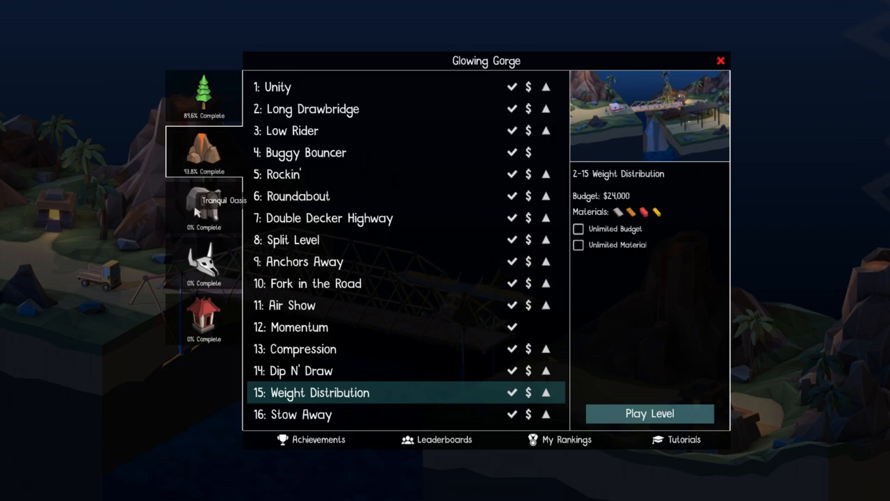
# Open Tranquil Oasis level 1: Loop Hole and dismiss the Workshop Campaigns tip
pyautogui.click(204, 206)
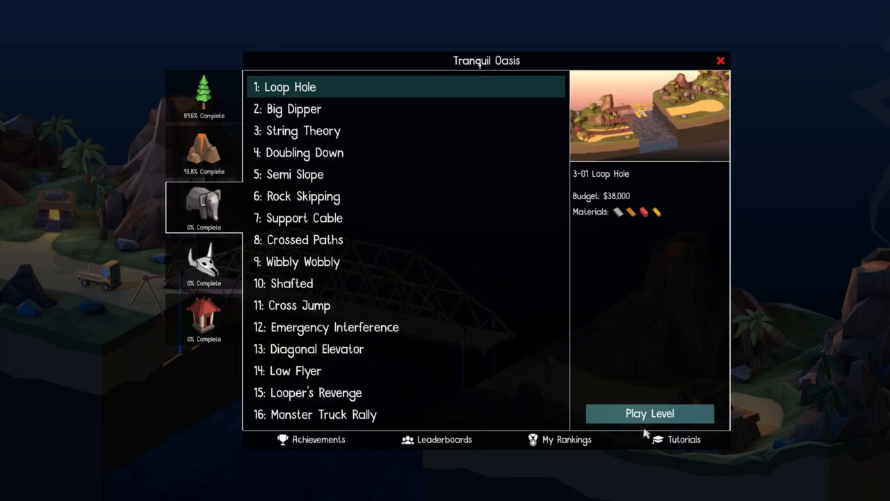
pyautogui.click(648, 413)
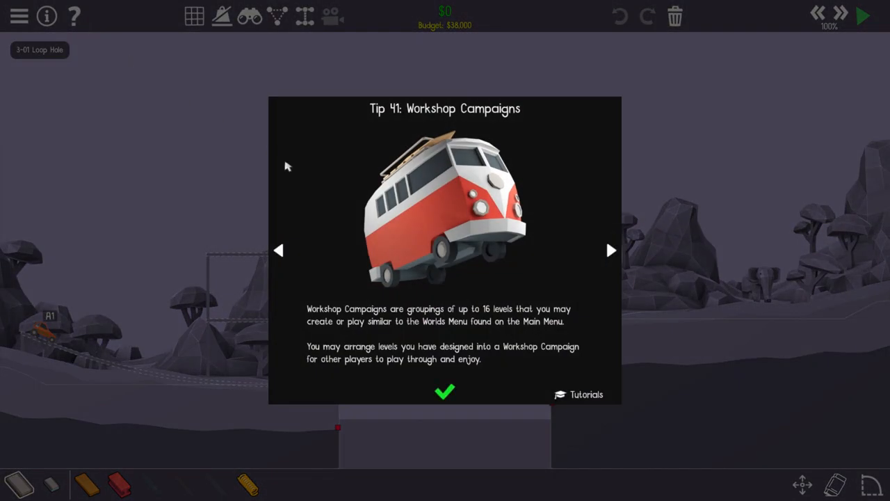
pyautogui.click(444, 392)
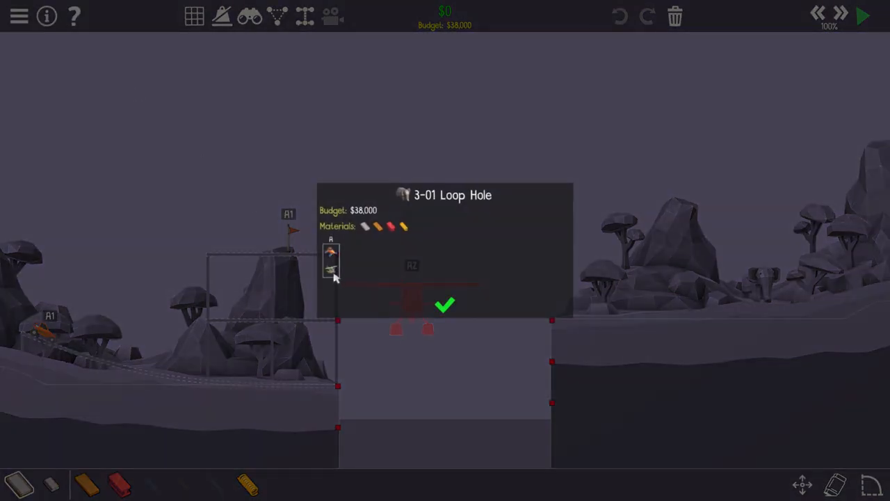
# Close the briefing and sketch a curve from the left anchor looping over the plane's path
pyautogui.click(445, 306)
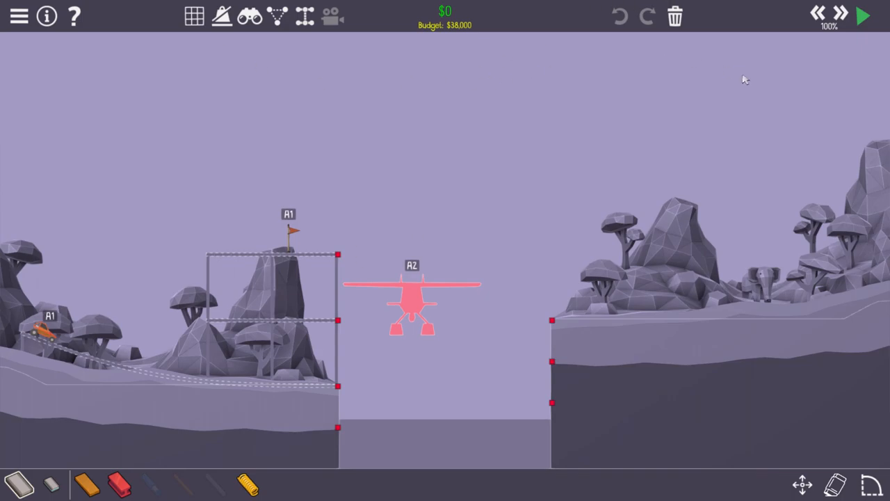
pyautogui.moveTo(338, 404)
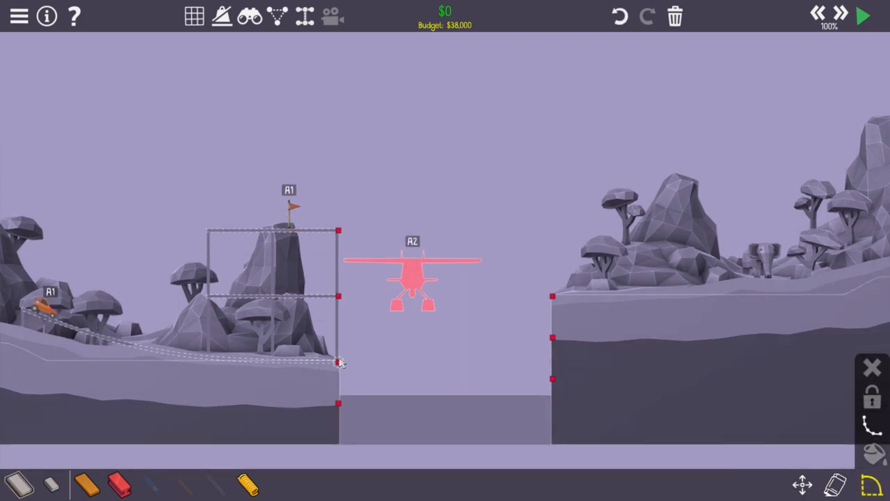
pyautogui.moveTo(339, 362); pyautogui.dragTo(341, 183)
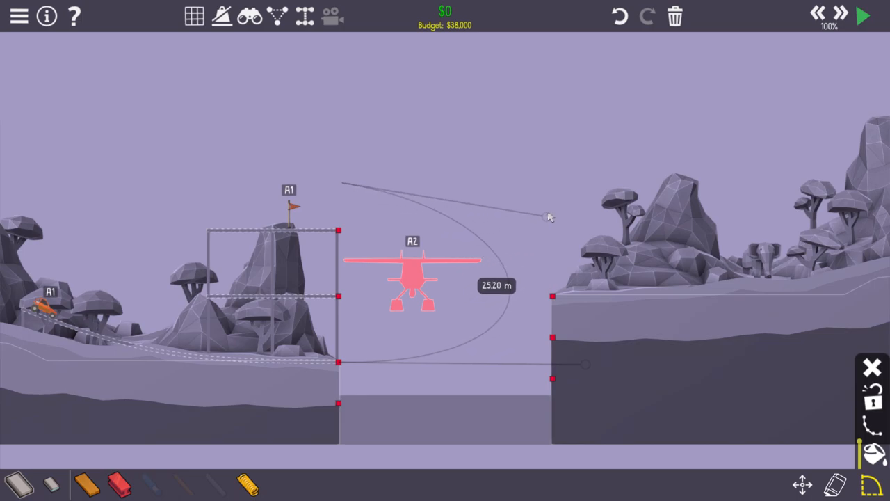
pyautogui.moveTo(549, 217); pyautogui.dragTo(498, 152)
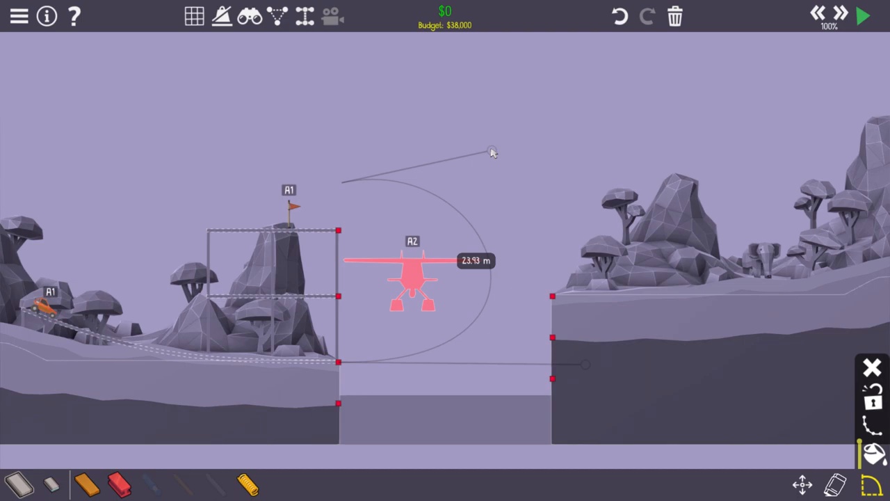
pyautogui.moveTo(31, 478)
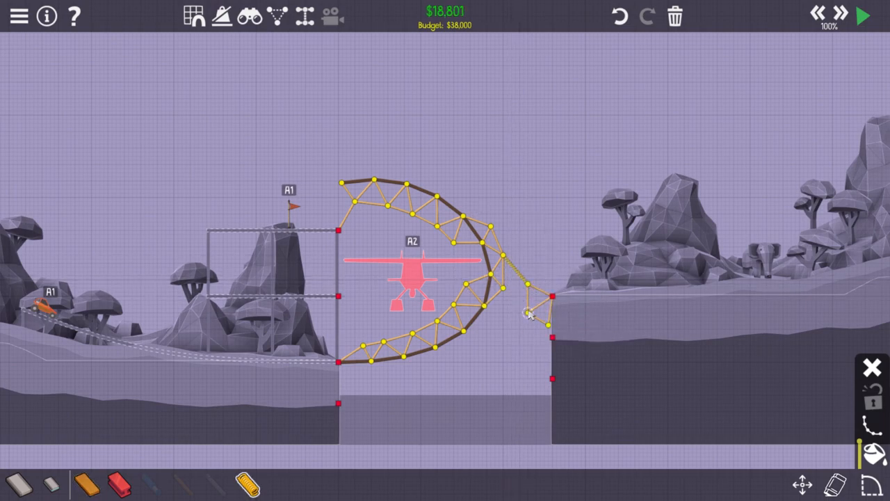
# Add a wood truss member toward the right cliff and link the loop to it with a spring
pyautogui.click(528, 319)
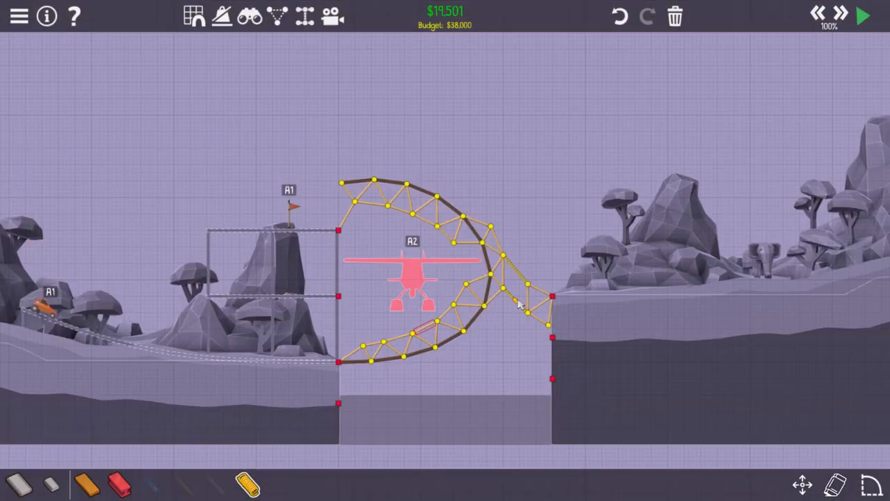
pyautogui.moveTo(490, 316)
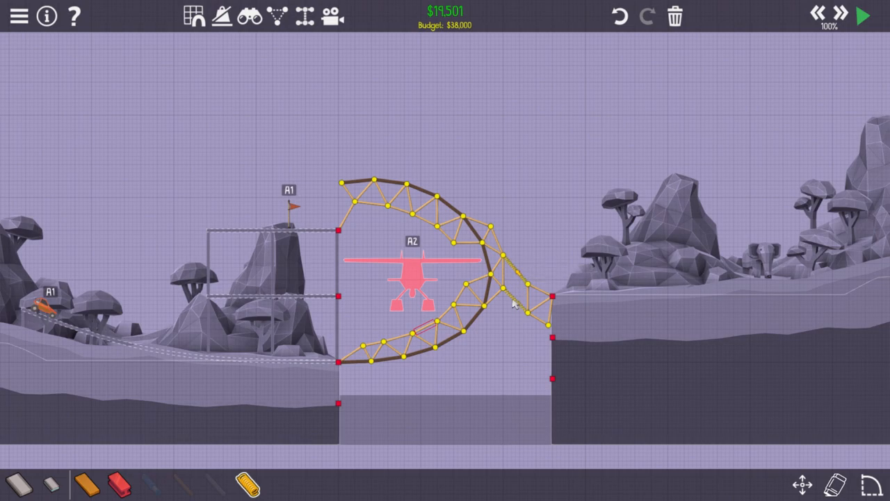
pyautogui.click(862, 16)
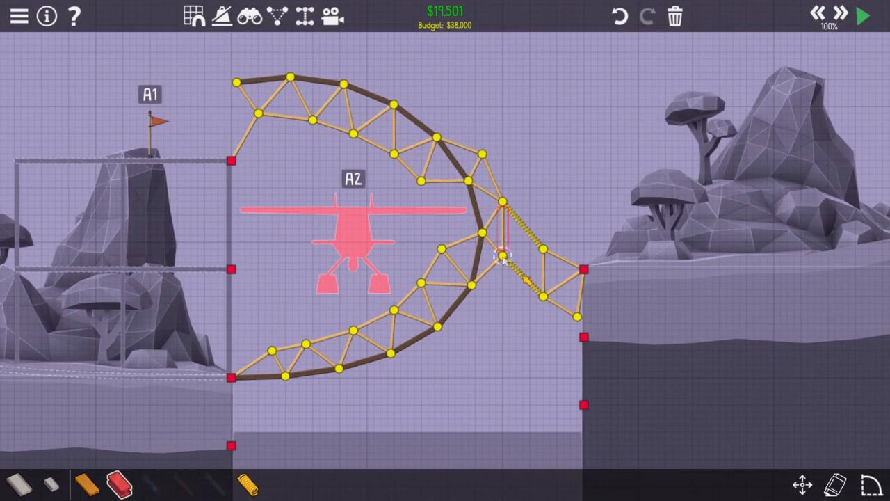
# Test, add two steel members along the lower loop, and retest to complete Loop Hole at $26,217
pyautogui.click(865, 16)
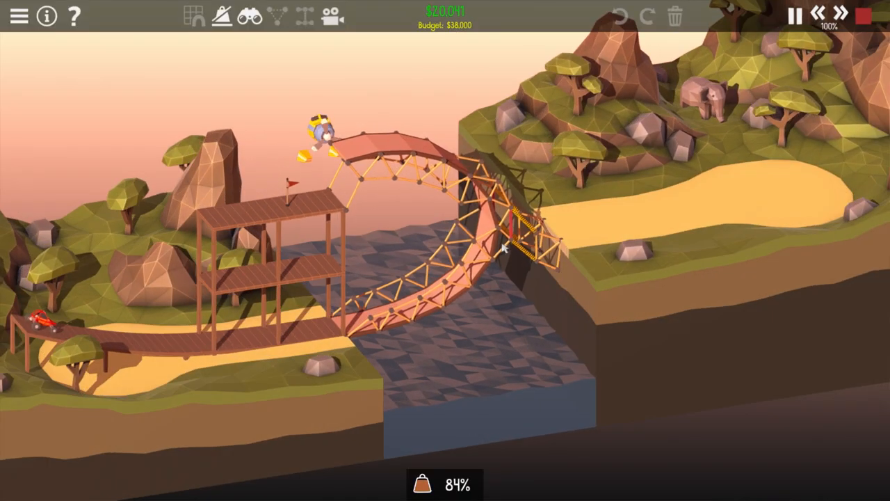
pyautogui.click(795, 15)
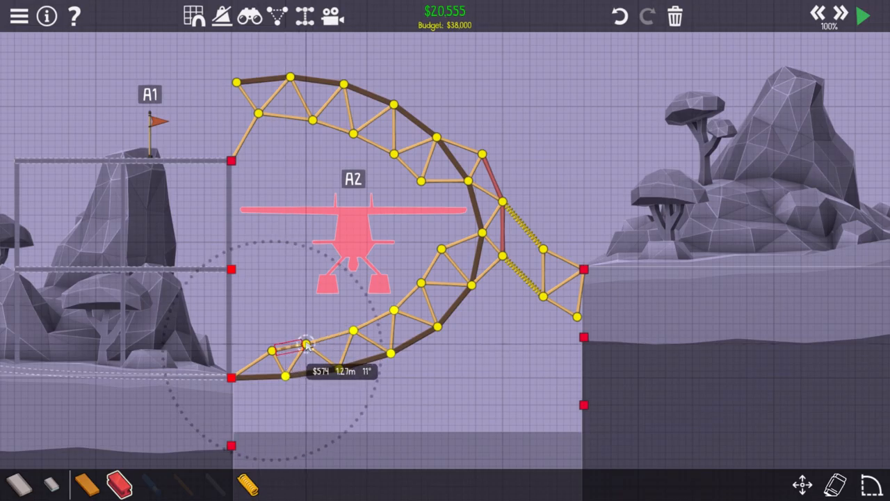
pyautogui.click(863, 15)
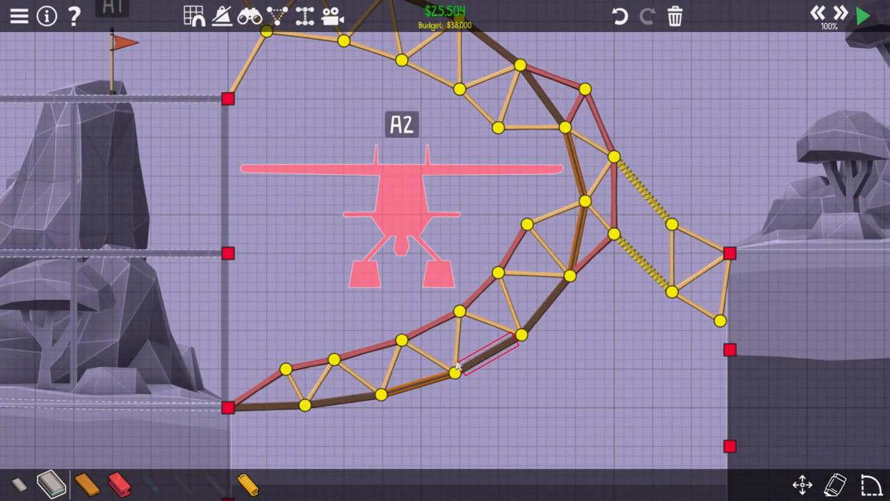
pyautogui.click(862, 16)
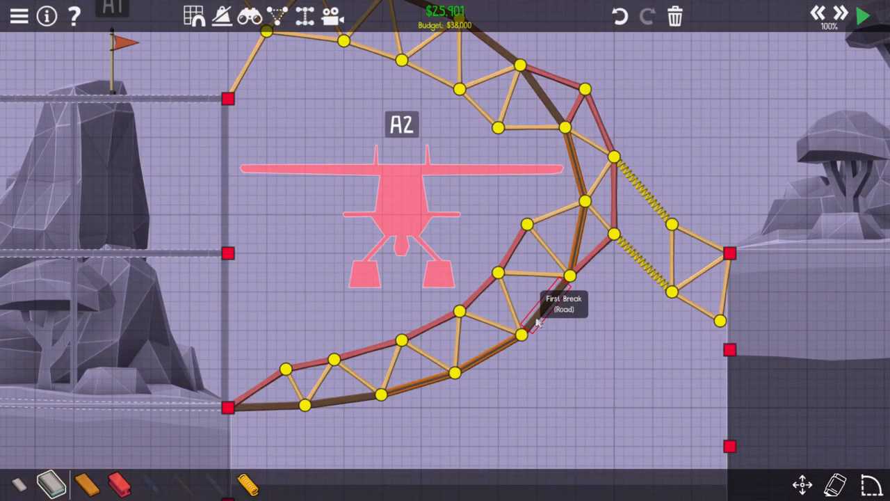
pyautogui.click(862, 15)
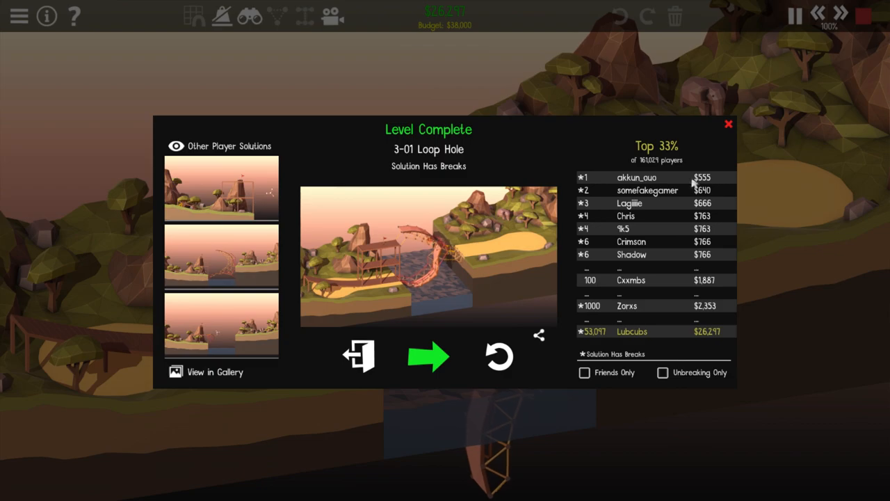
pyautogui.moveTo(498, 356)
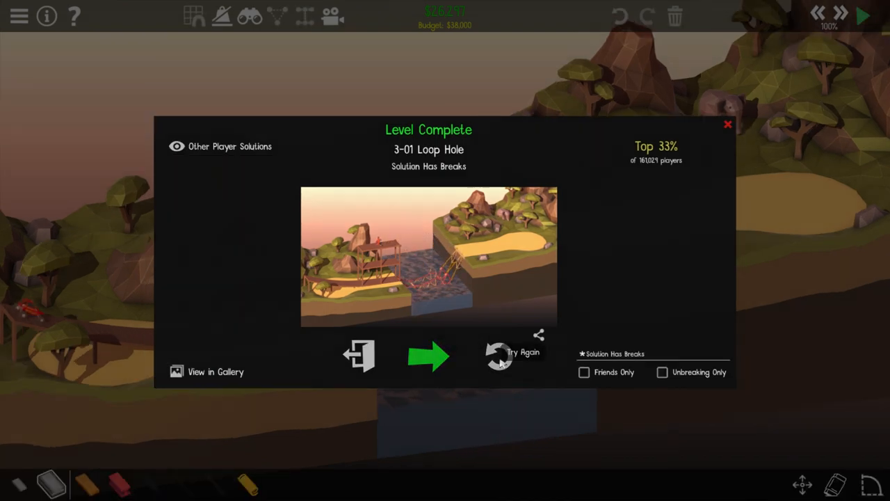
# Return to editing via Try Again and remove a member inside the loop, trimming cost to $26,150
pyautogui.click(501, 356)
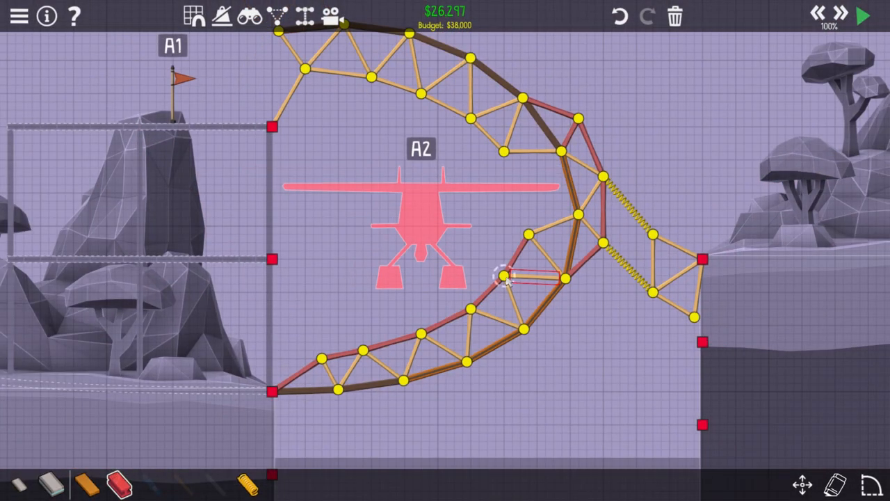
pyautogui.click(865, 17)
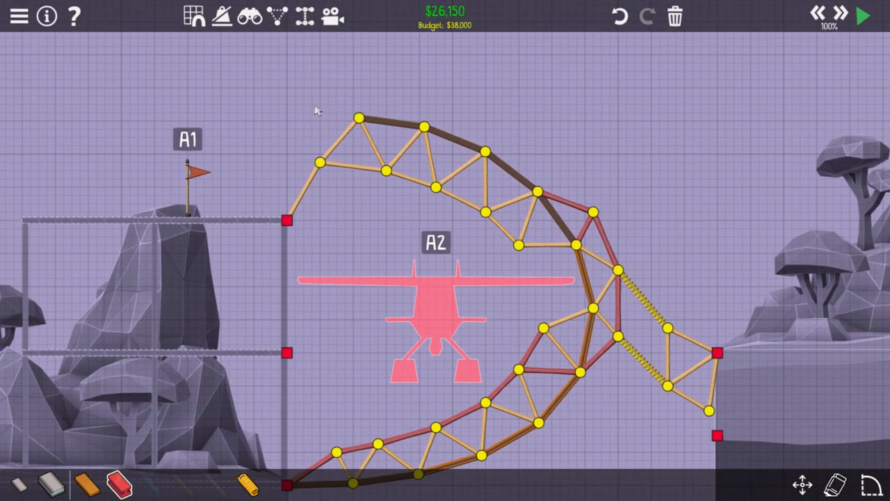
pyautogui.click(863, 16)
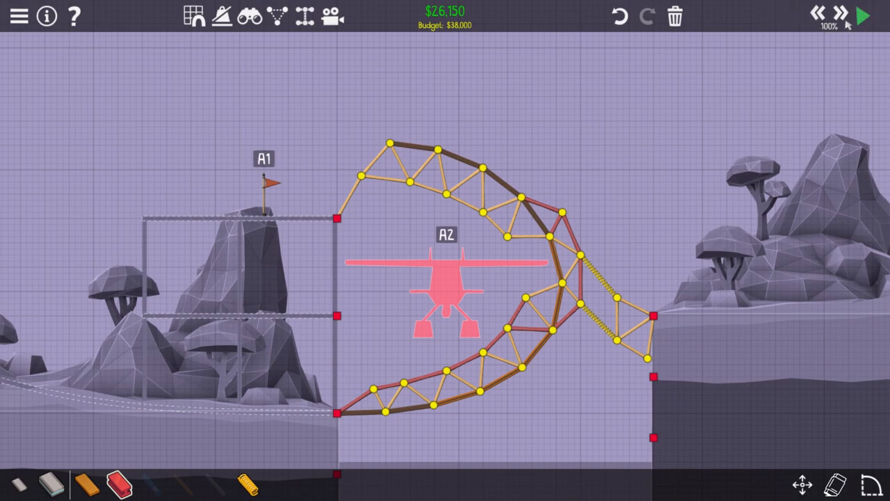
pyautogui.click(862, 17)
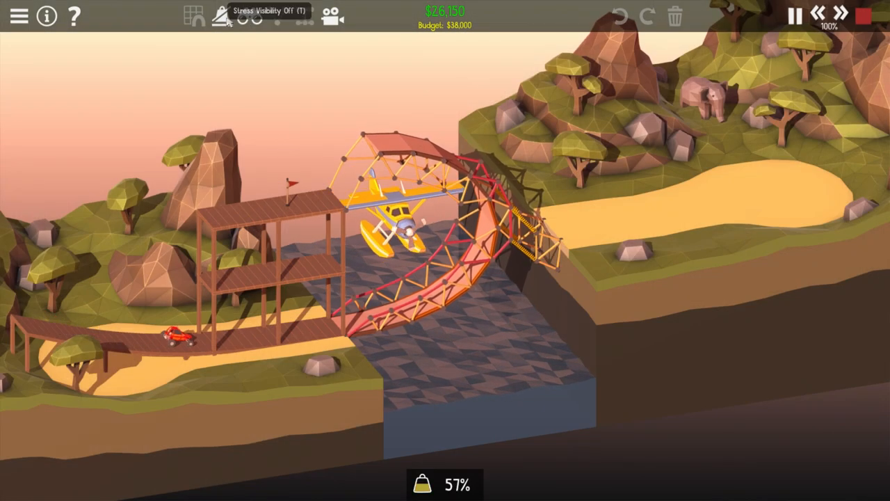
pyautogui.click(226, 16)
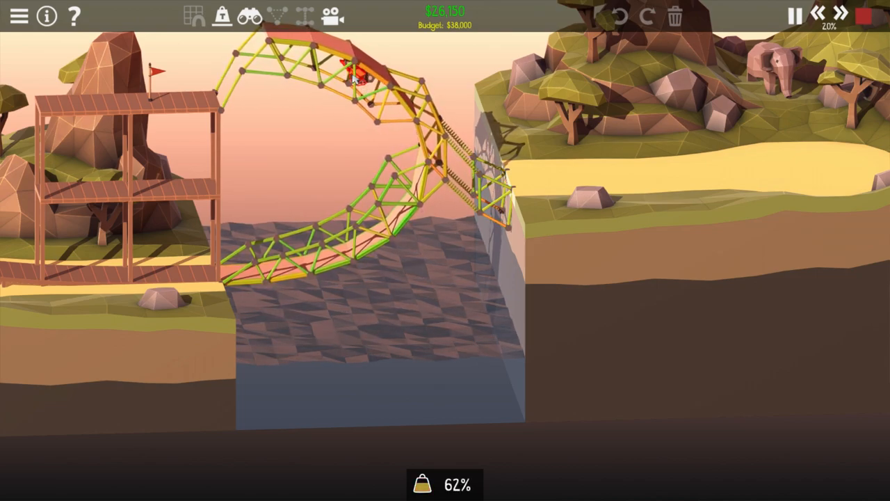
pyautogui.click(794, 16)
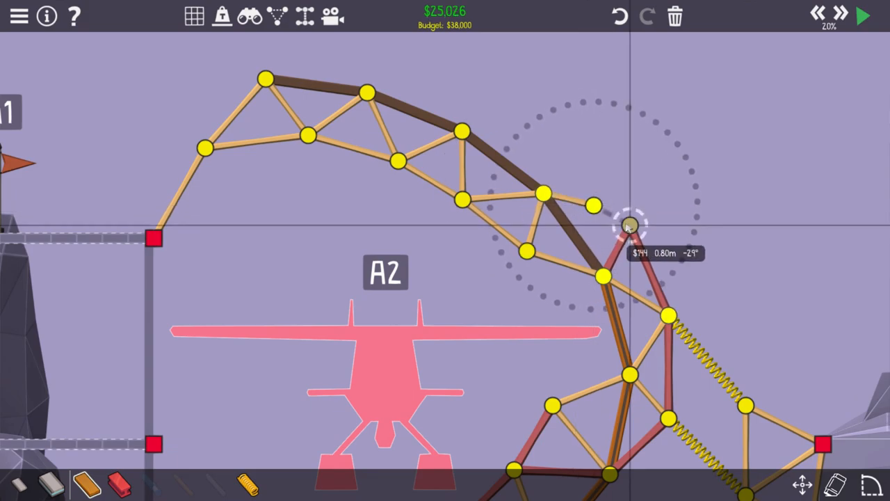
# Add joints bracing the top of the loop and delete the extra joint between the springs, reaching $25,047
pyautogui.click(862, 17)
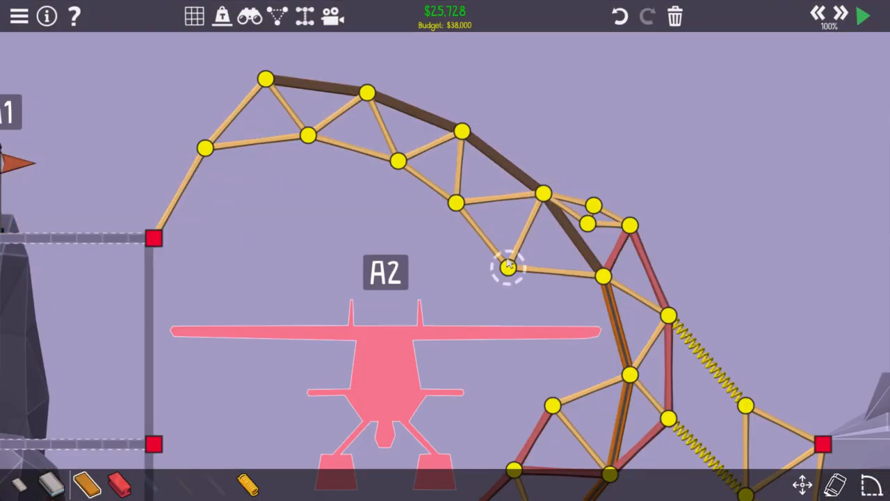
pyautogui.click(862, 15)
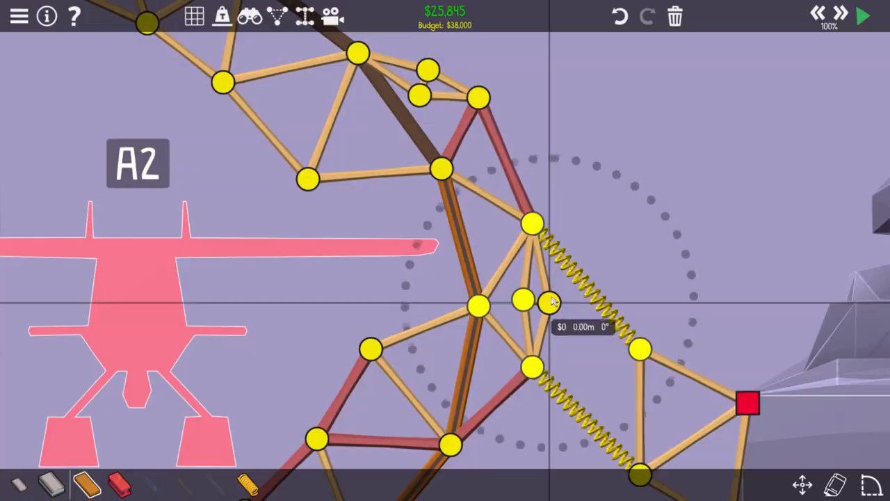
pyautogui.click(862, 17)
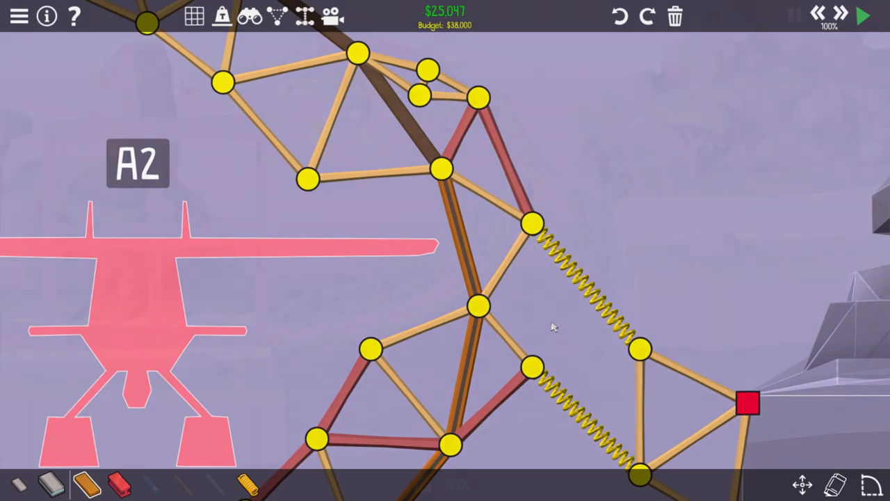
# Simulate the finished loop bridge to Level Complete at $23,947 and advance to 3-02 Big Dipper
pyautogui.click(862, 16)
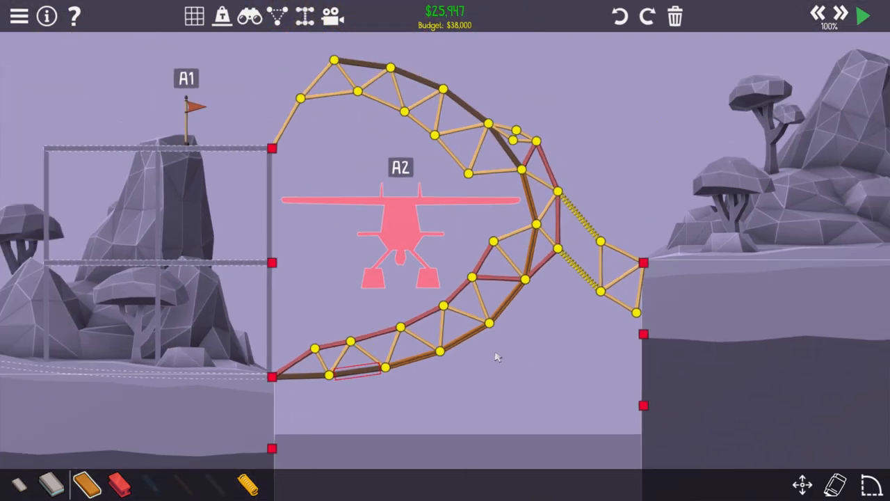
pyautogui.click(864, 14)
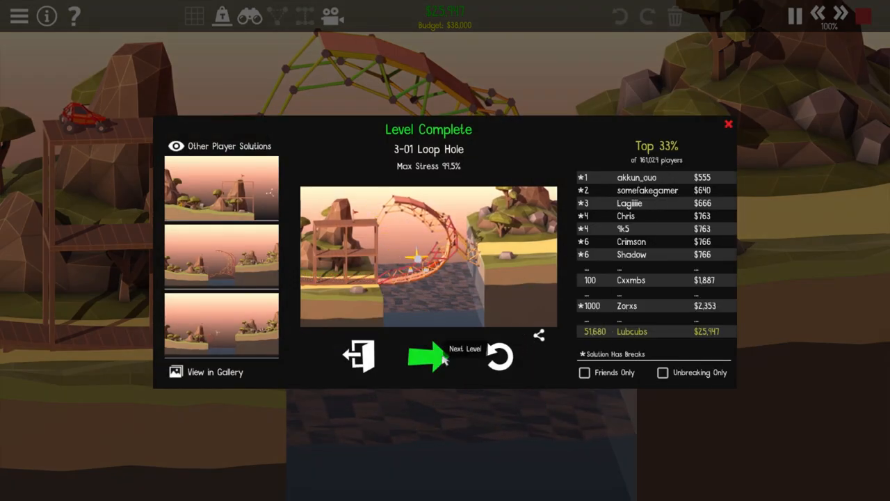
pyautogui.click(429, 356)
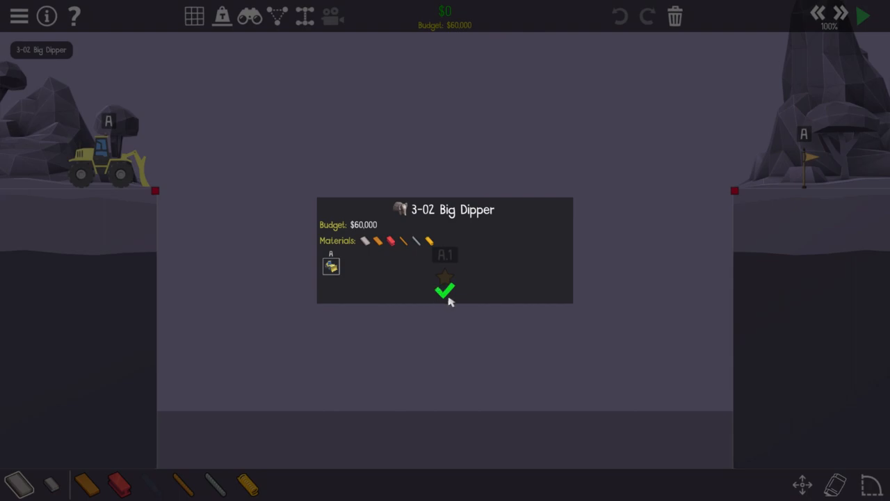
# Dismiss the Big Dipper briefing and lay a sagging curved road between both cliff anchors for $5,255
pyautogui.click(445, 292)
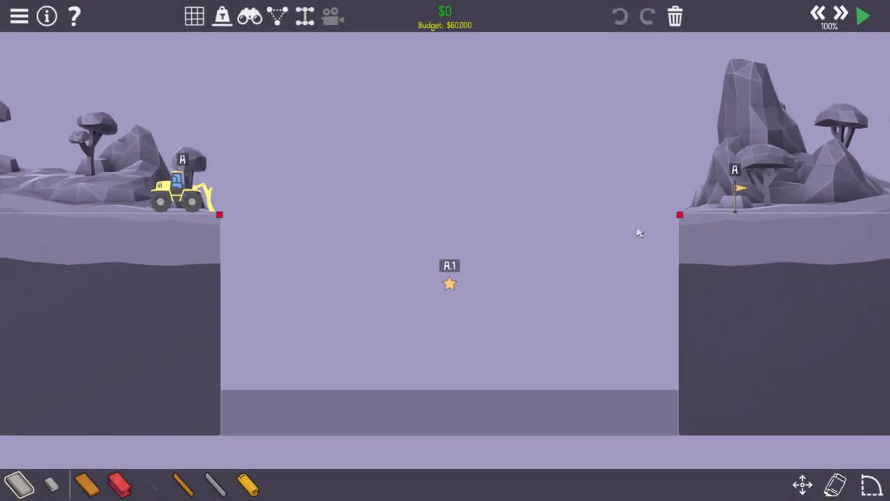
pyautogui.moveTo(275, 434)
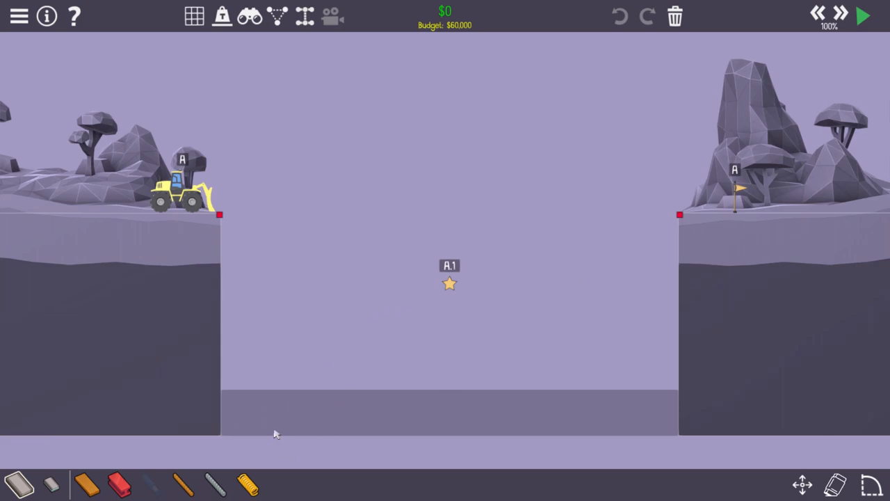
pyautogui.moveTo(47, 490)
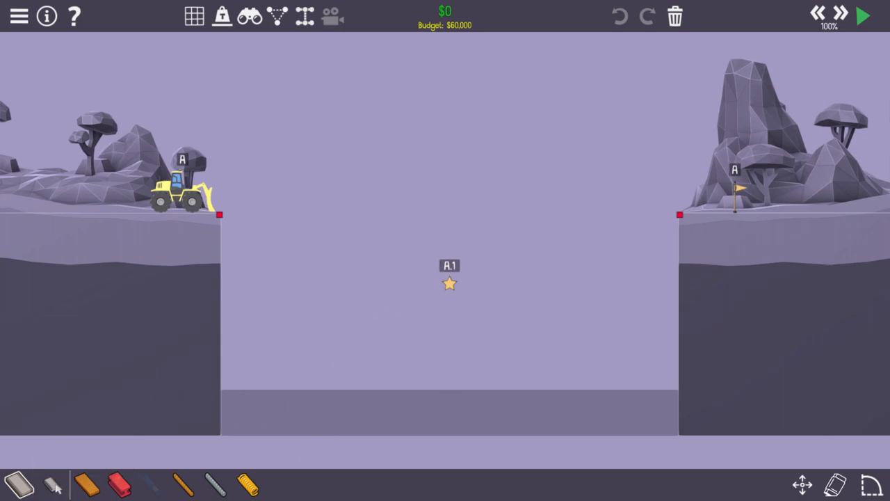
pyautogui.moveTo(180, 200)
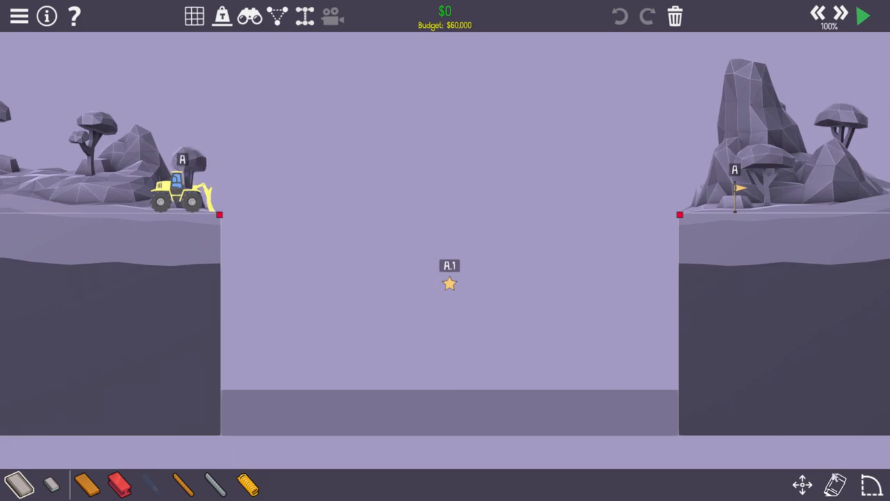
pyautogui.moveTo(220, 214); pyautogui.dragTo(679, 214)
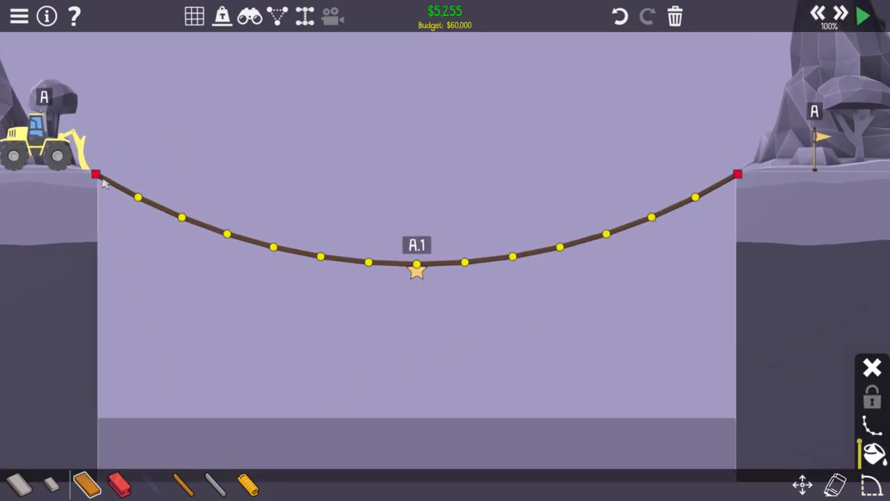
pyautogui.moveTo(297, 19)
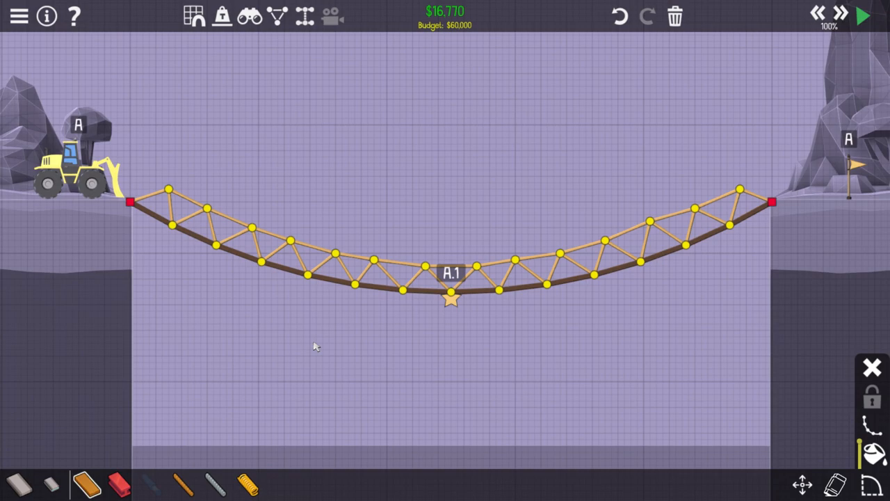
pyautogui.moveTo(178, 486)
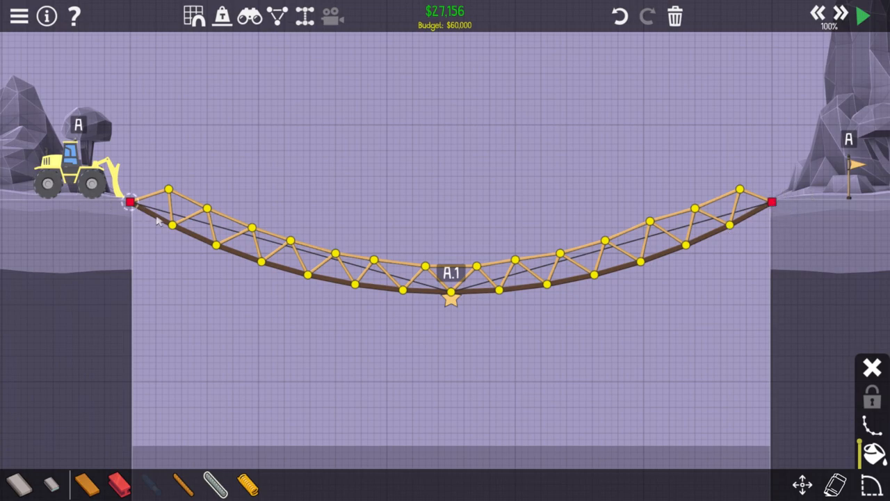
# Add truss members above and below the road with a brace near the left end, reaching $53,799
pyautogui.click(862, 17)
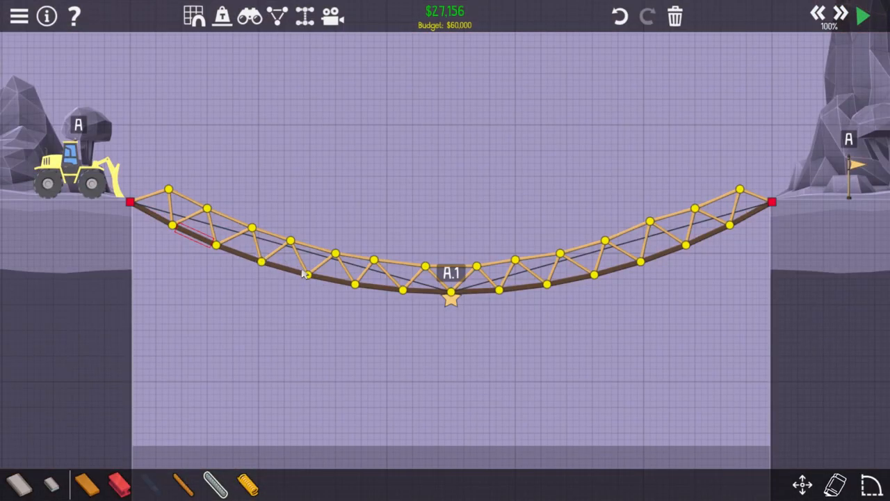
pyautogui.click(864, 17)
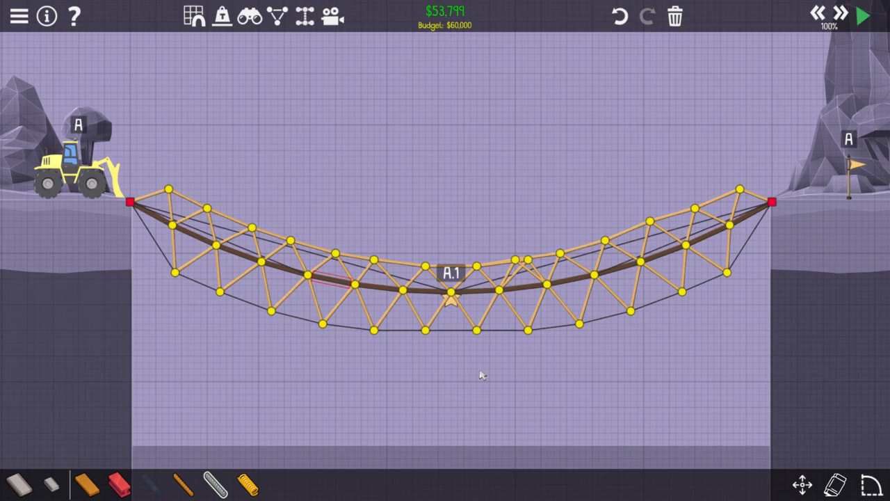
# Test with the loader, add members at and right of the centre joint ($56,052), then retest and stop
pyautogui.click(864, 16)
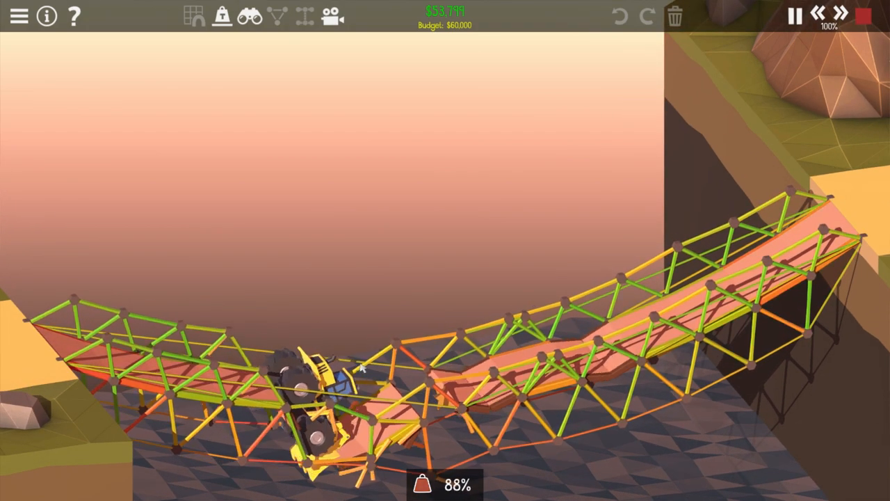
pyautogui.click(796, 16)
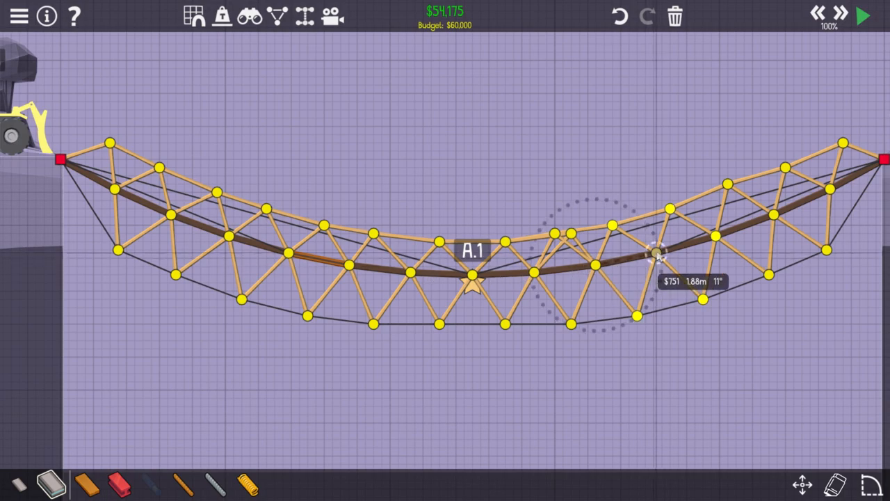
pyautogui.click(882, 17)
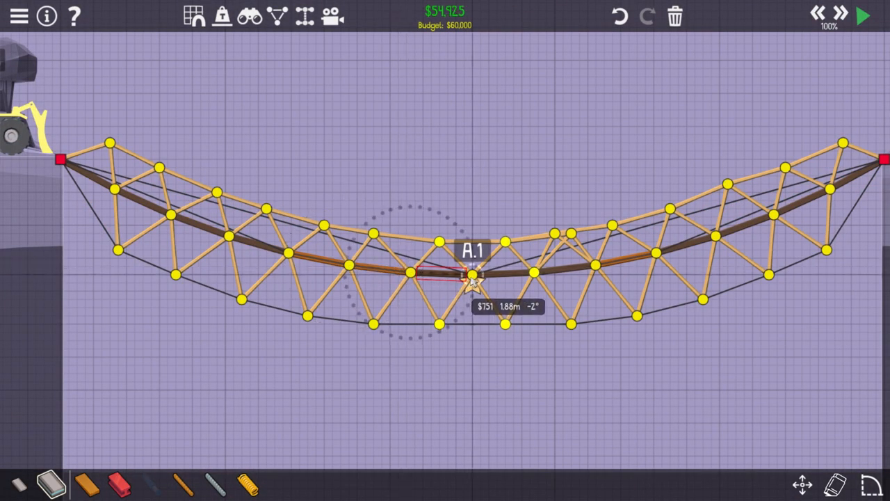
pyautogui.click(862, 17)
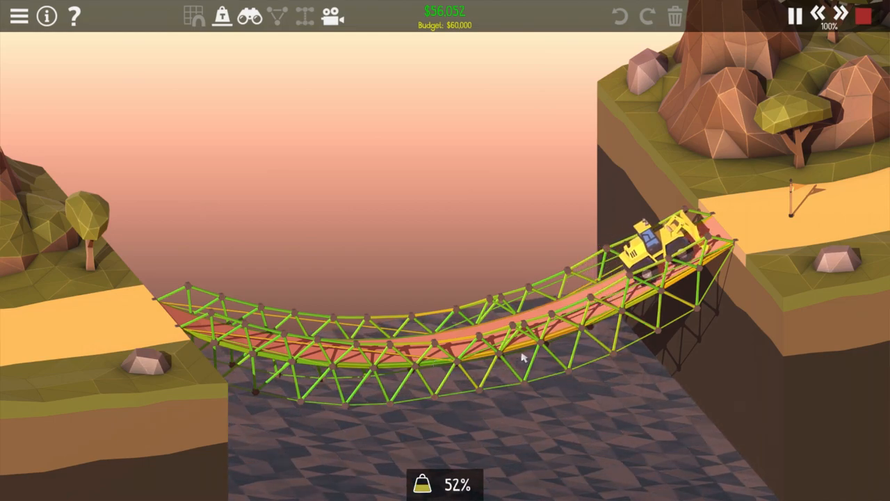
pyautogui.click(788, 17)
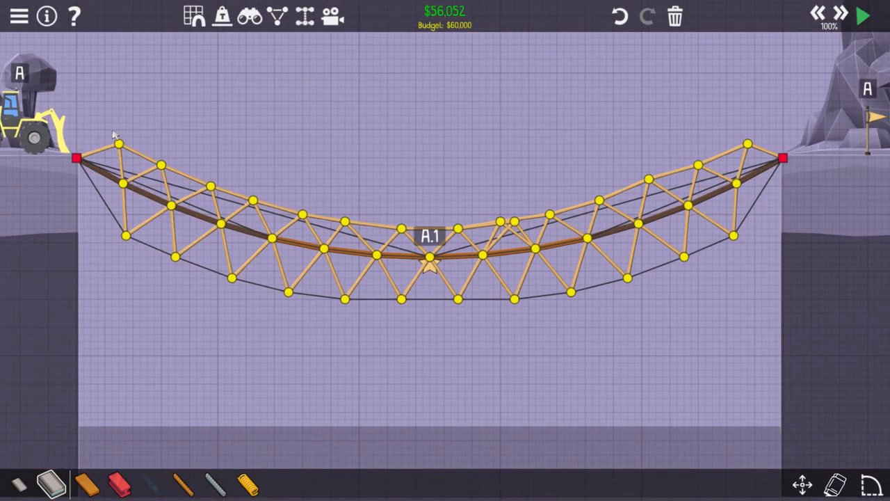
# Strip the upper truss to cut cost to $37,773 and run a quick check test
pyautogui.click(882, 17)
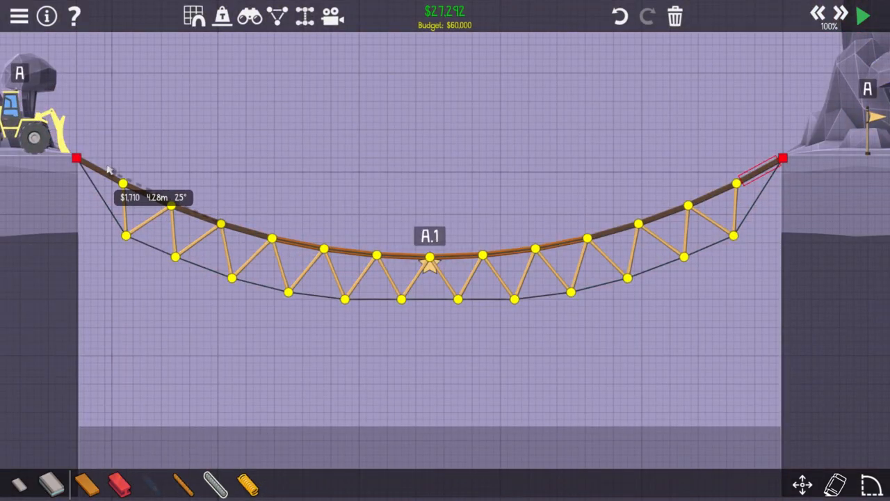
pyautogui.click(880, 16)
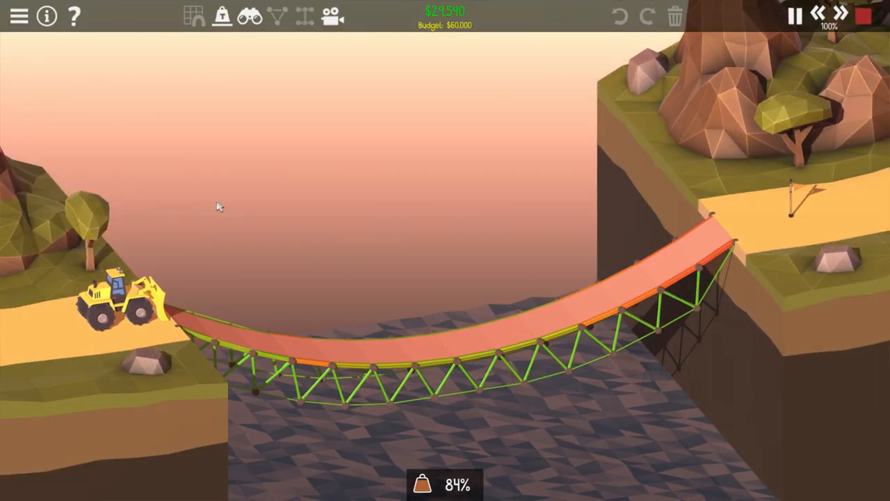
pyautogui.click(792, 19)
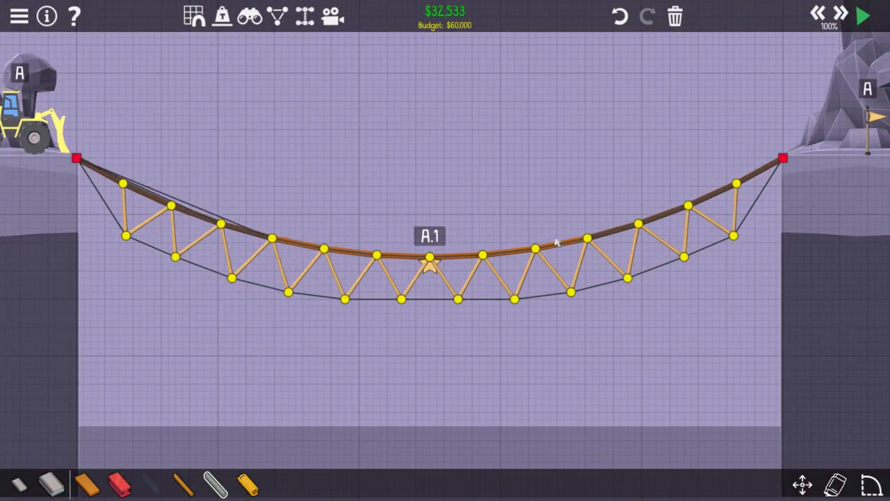
# Hang the under-deck truss from a cable near the left end and retest with the loader
pyautogui.click(881, 17)
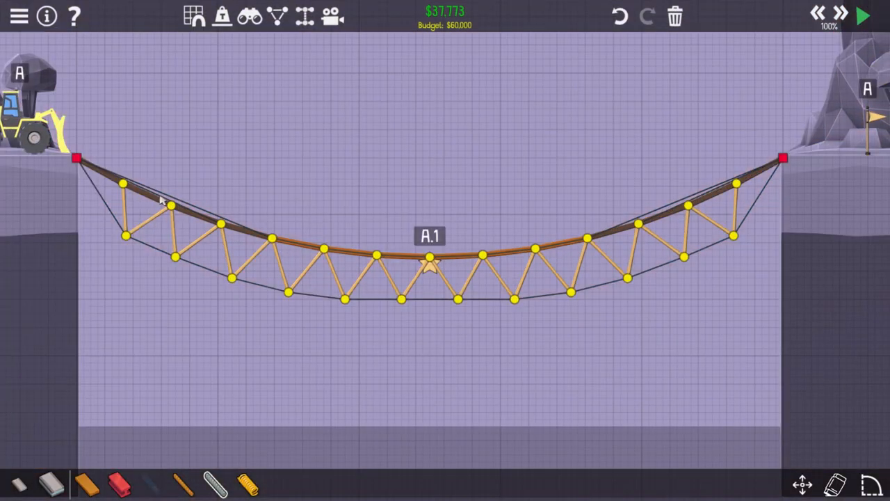
pyautogui.click(880, 17)
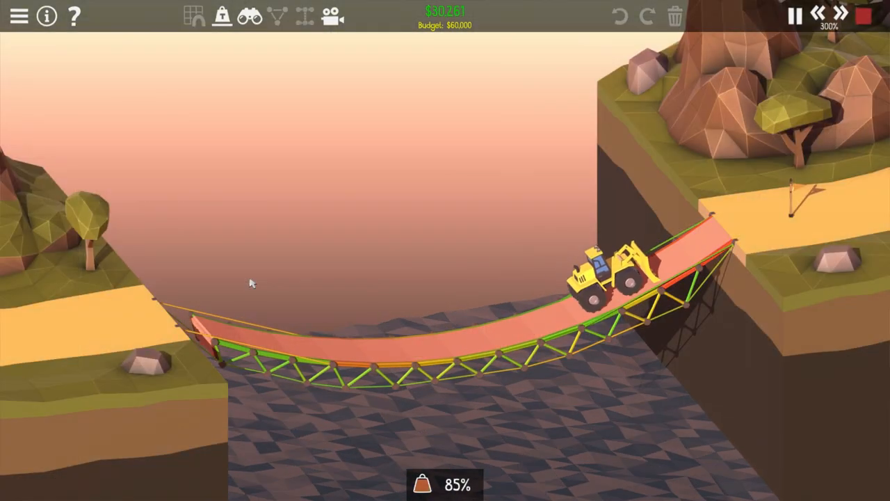
# Reposition a lower truss joint near the left end between stress checks
pyautogui.click(797, 17)
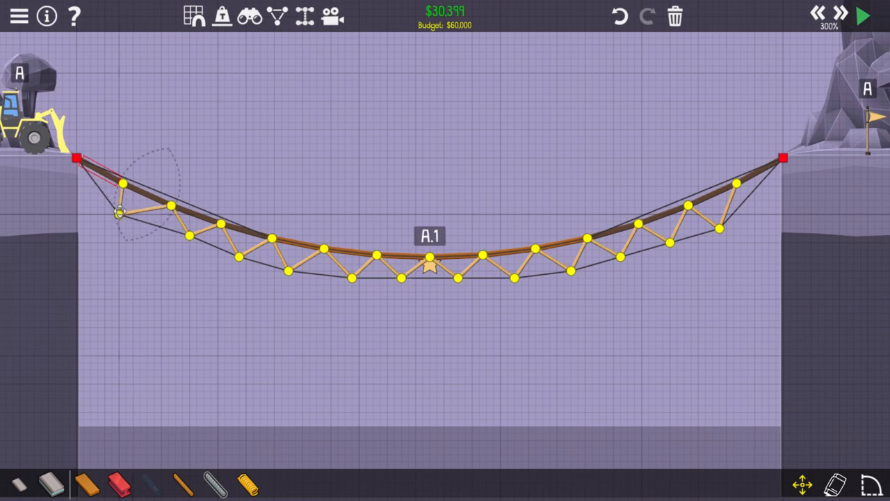
pyautogui.click(862, 17)
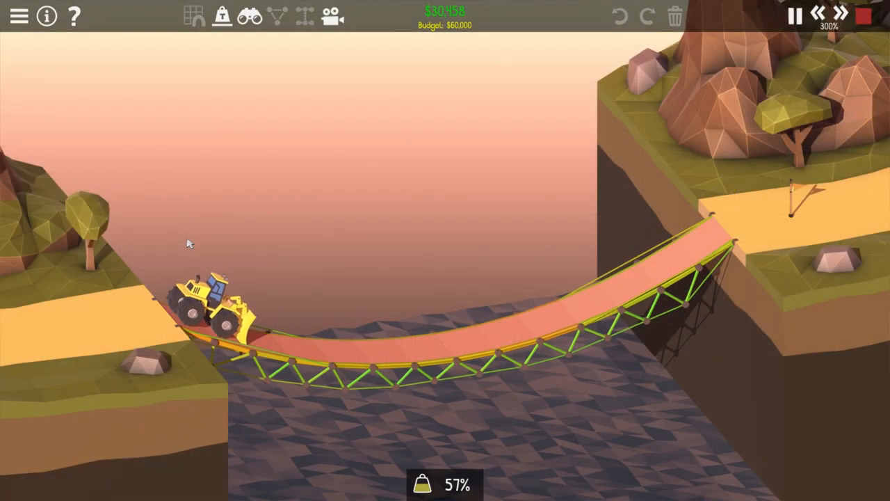
pyautogui.click(793, 17)
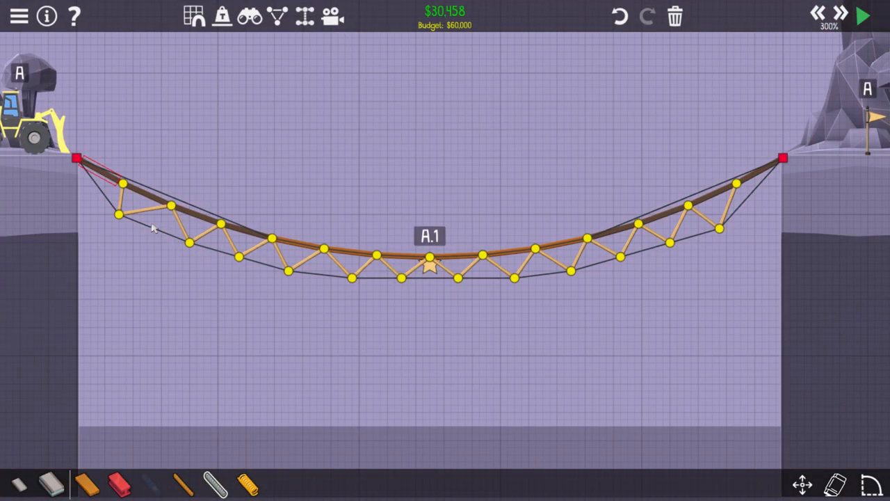
pyautogui.moveTo(104, 188)
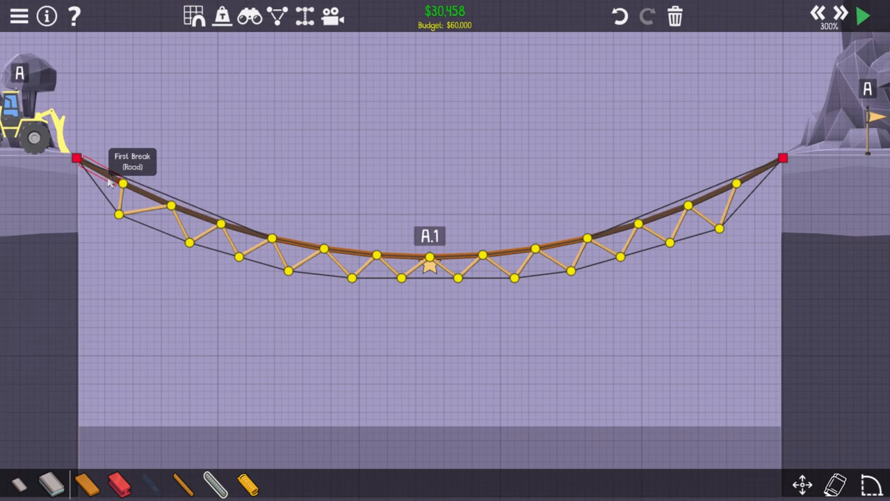
pyautogui.moveTo(92, 450)
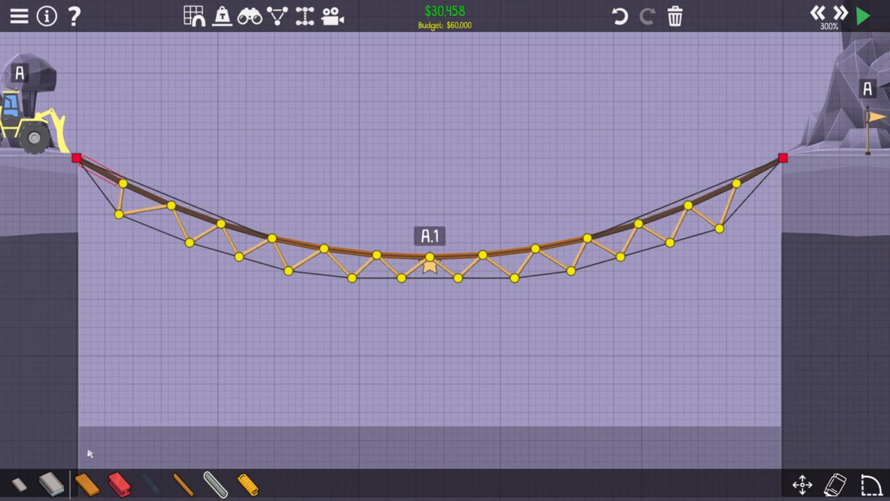
pyautogui.moveTo(172, 288)
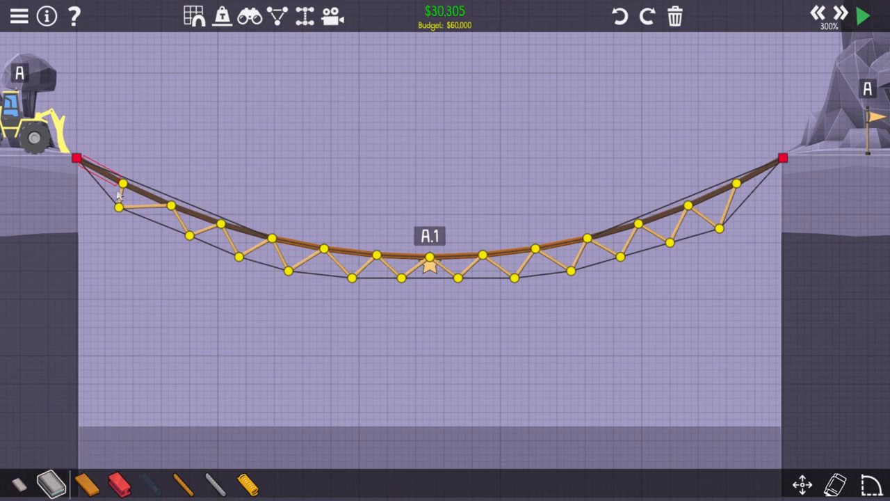
# Retest the tweaked $31,805 truss twice, stopping to review stress at the left end
pyautogui.click(882, 16)
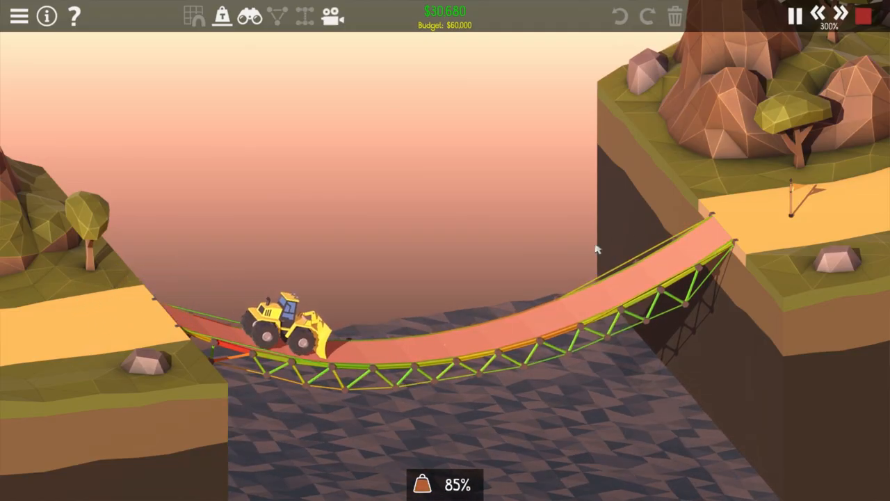
pyautogui.click(795, 16)
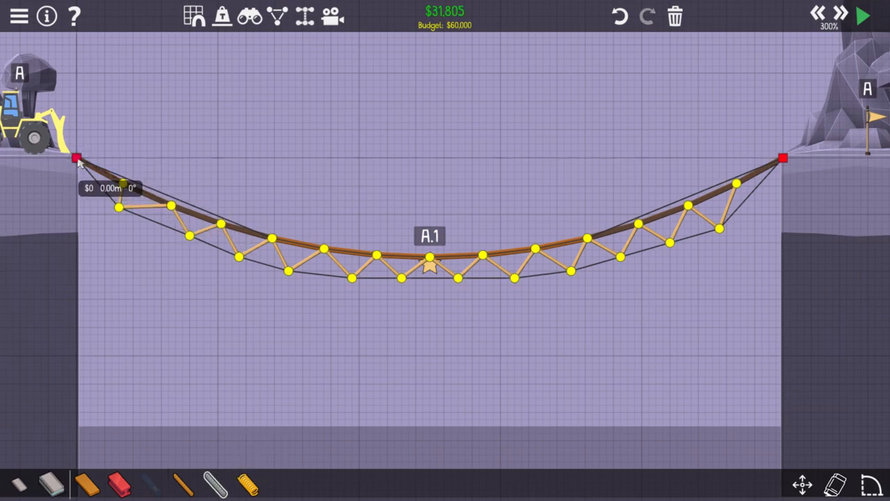
pyautogui.click(882, 14)
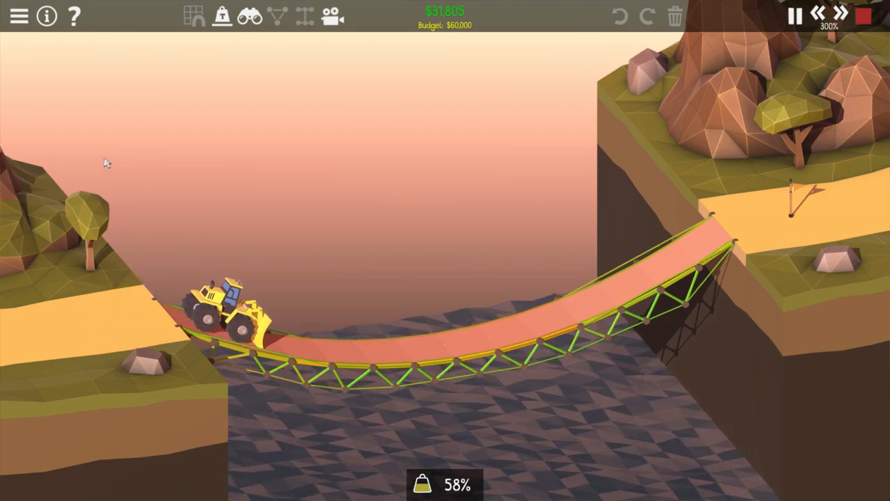
pyautogui.moveTo(556, 262)
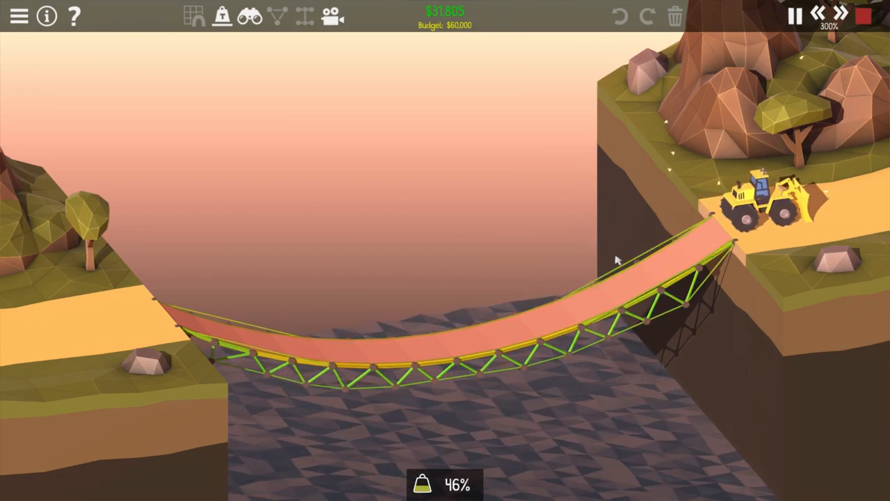
# Trim a member near the left end and run the final loader test to complete Big Dipper
pyautogui.click(796, 16)
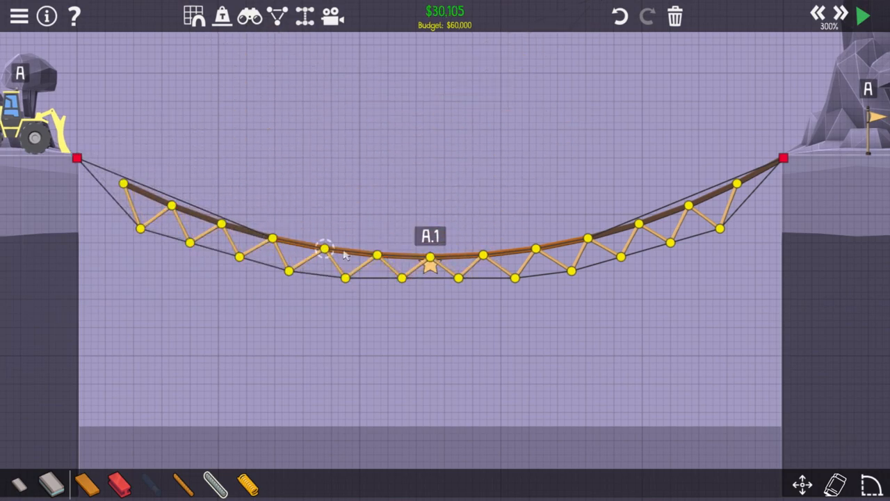
pyautogui.moveTo(881, 17)
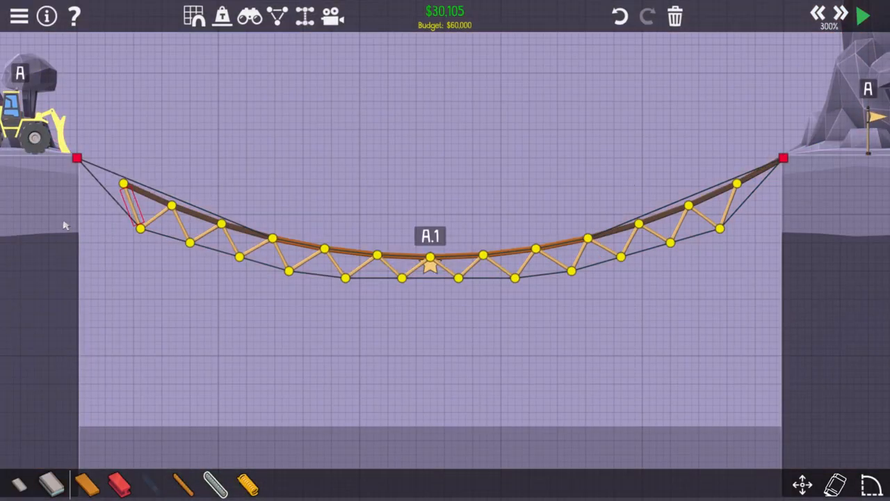
pyautogui.click(864, 16)
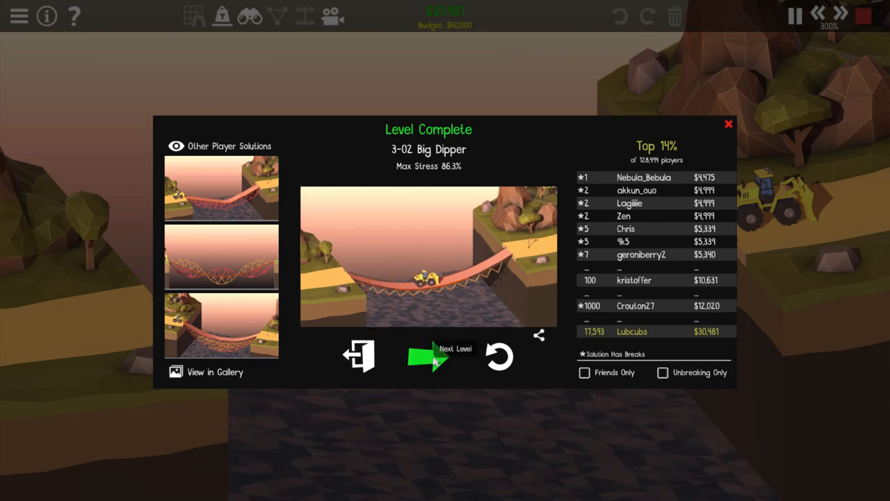
# Advance to level 3-03 String Theory and dismiss its briefing
pyautogui.click(427, 356)
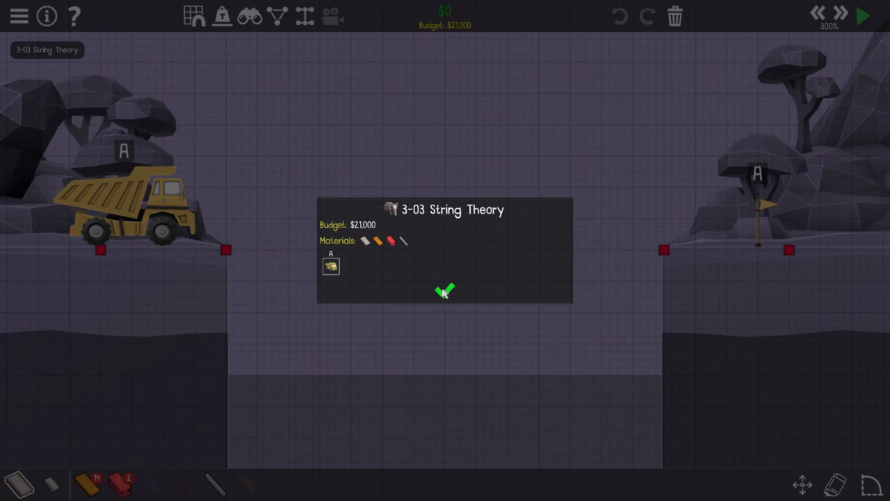
pyautogui.click(445, 291)
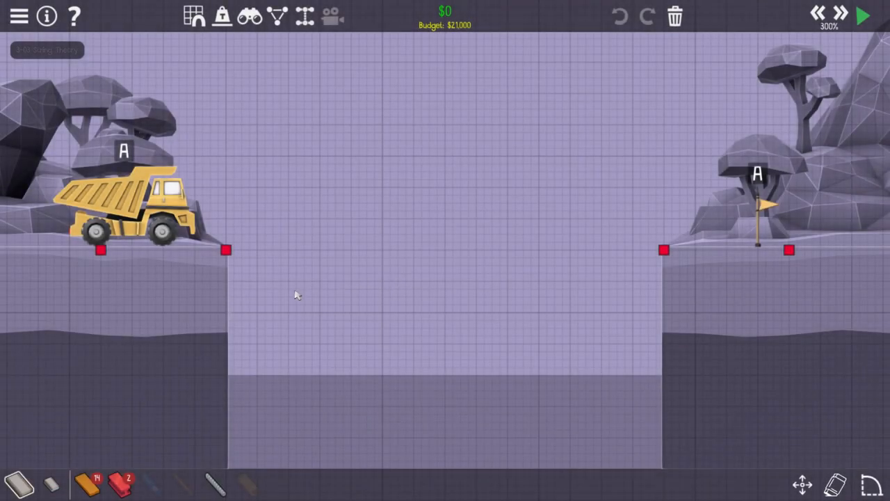
pyautogui.moveTo(208, 484)
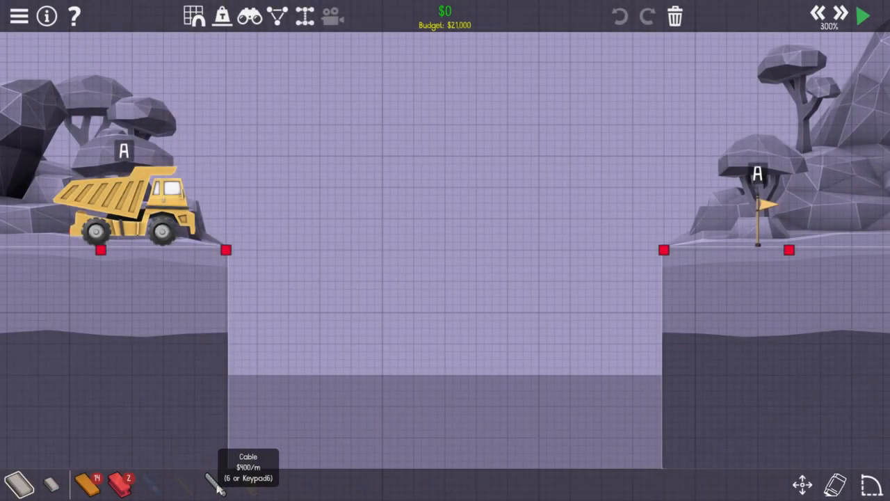
pyautogui.moveTo(90, 484)
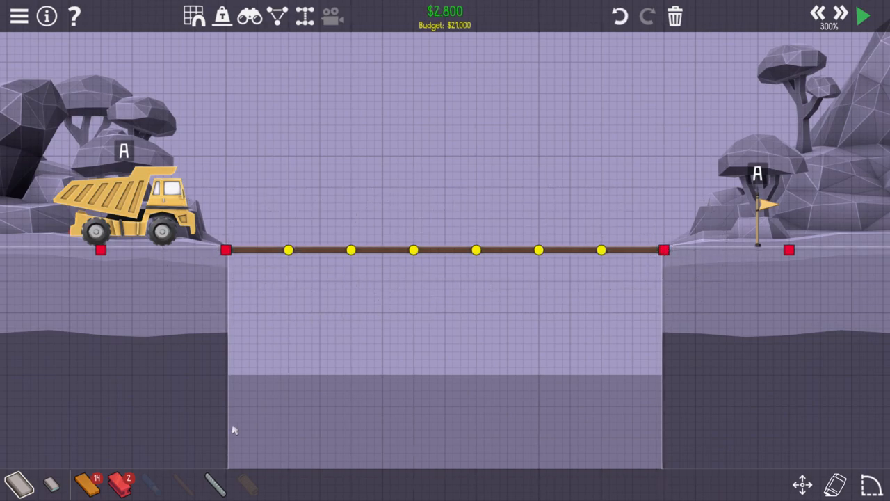
pyautogui.moveTo(264, 281)
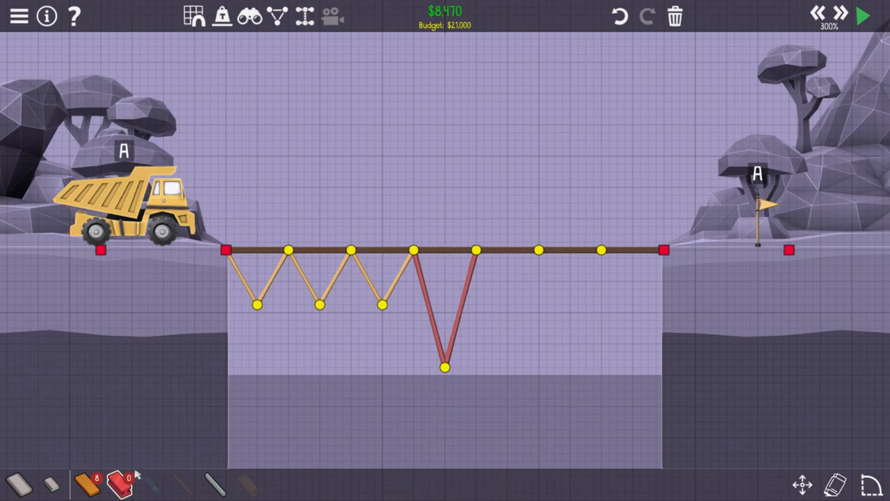
# Extend the zigzag truss under the right half ($10,647 total) and start the truck test
pyautogui.moveTo(477, 250); pyautogui.dragTo(514, 306)
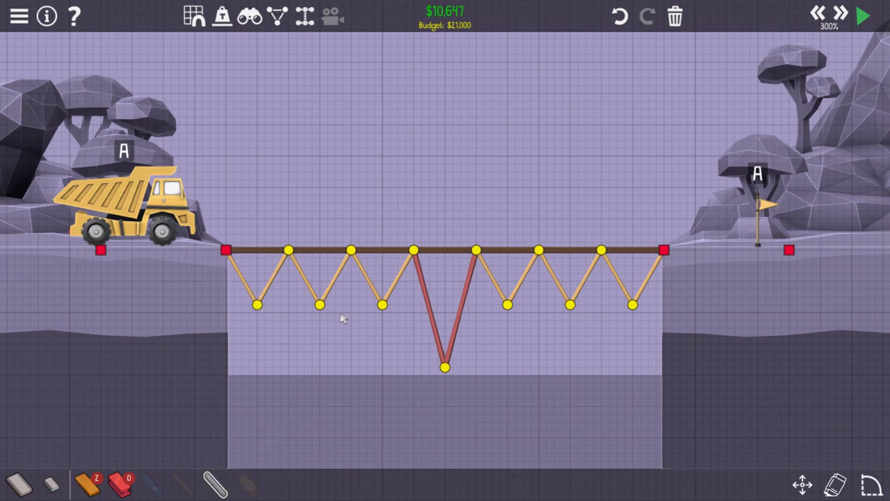
pyautogui.click(865, 16)
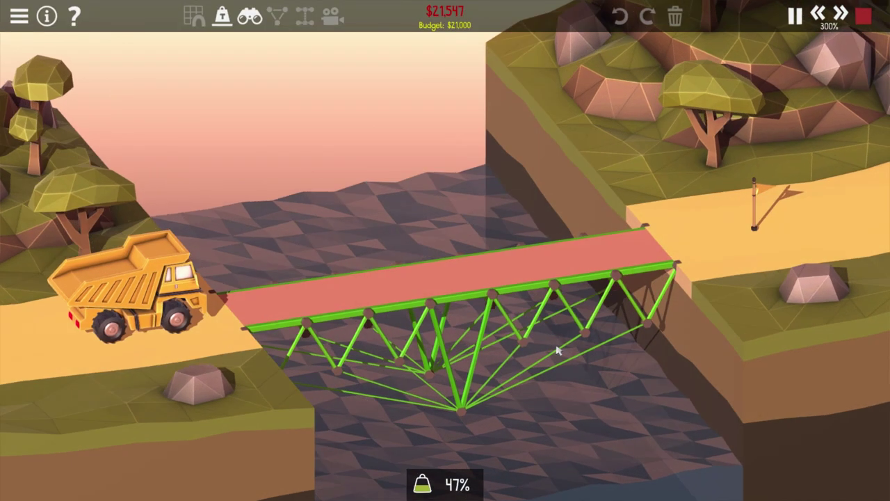
# Add cables fanning to the bottom joint, rerun the truck and continue past Level Complete
pyautogui.click(796, 17)
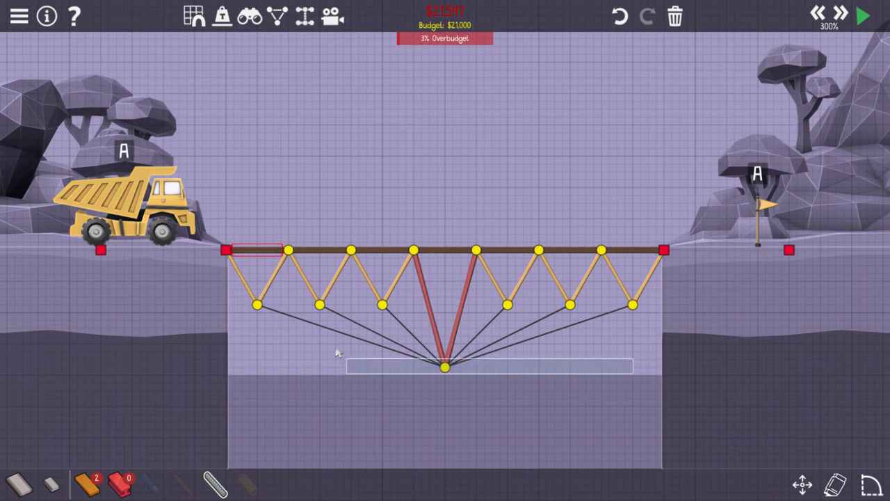
pyautogui.click(863, 17)
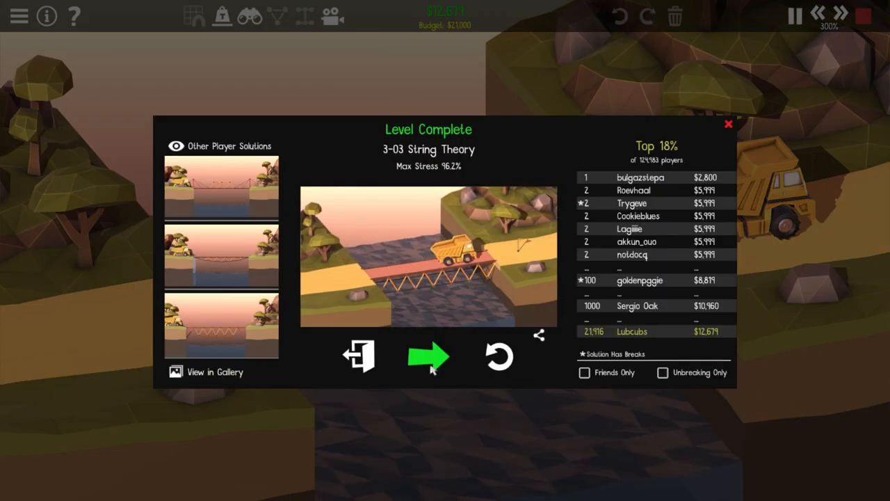
pyautogui.click(428, 356)
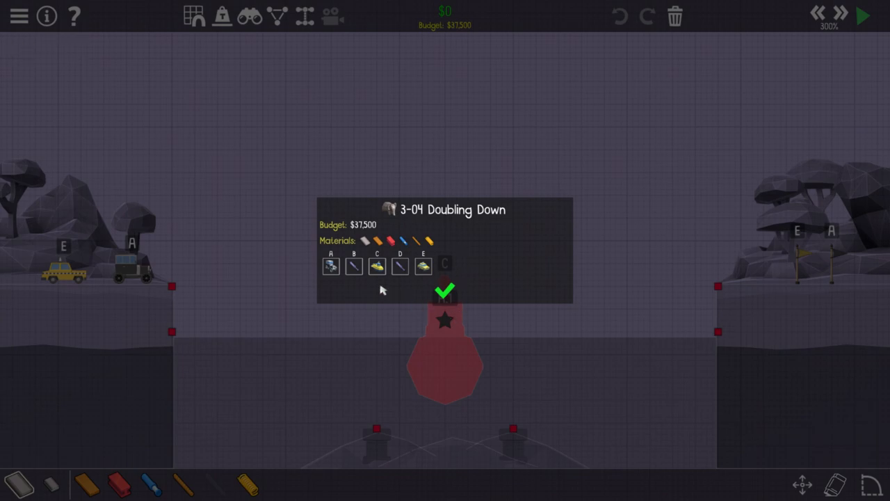
pyautogui.moveTo(375, 271)
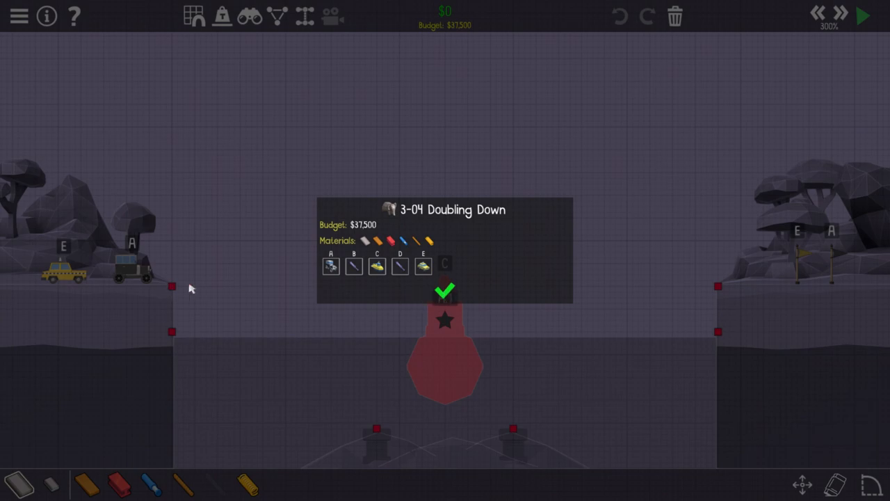
pyautogui.moveTo(626, 306)
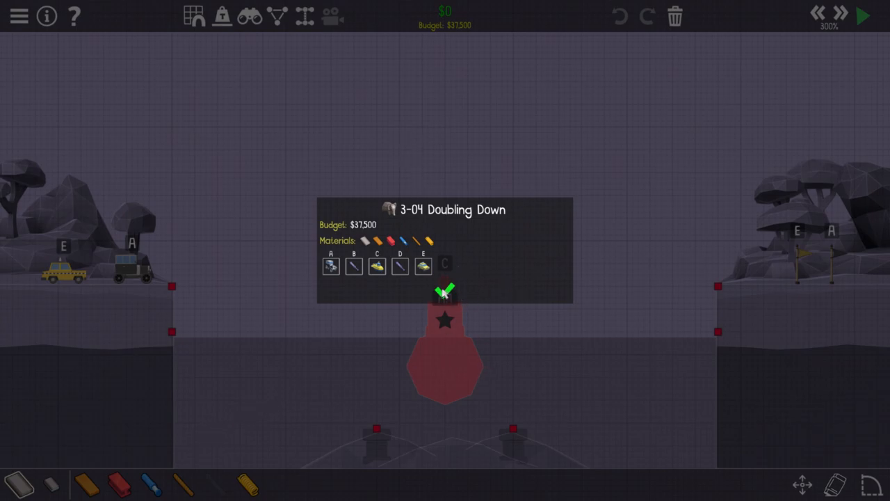
# Close the Doubling Down briefing to reveal the empty gap
pyautogui.click(447, 292)
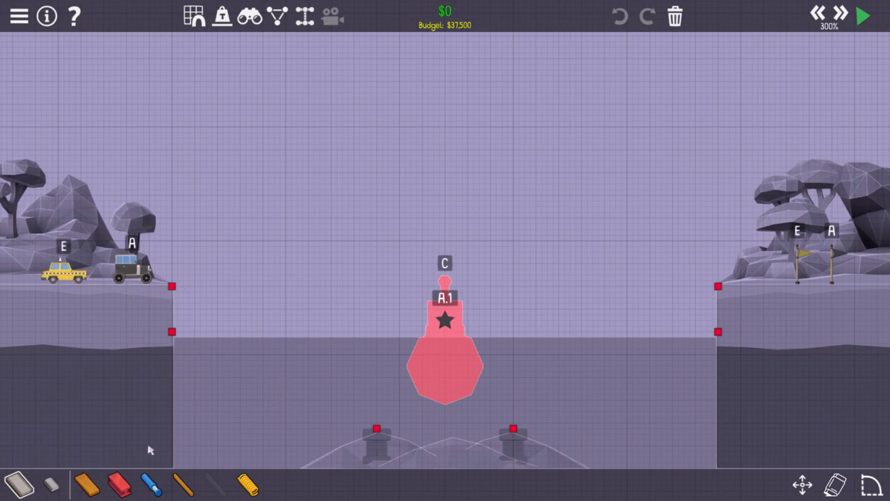
pyautogui.moveTo(173, 287)
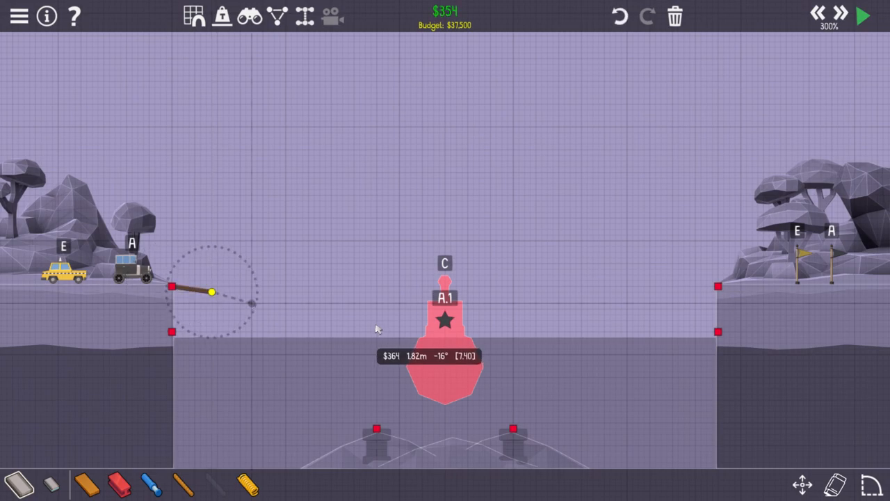
# Draw the road pieces off the left bank to start the Doubling Down deck
pyautogui.moveTo(212, 292); pyautogui.dragTo(373, 326)
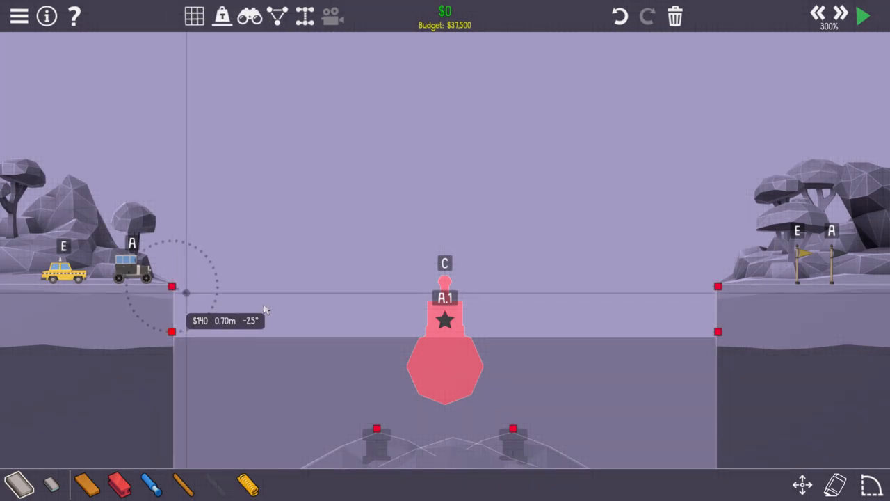
pyautogui.moveTo(173, 286); pyautogui.dragTo(717, 284)
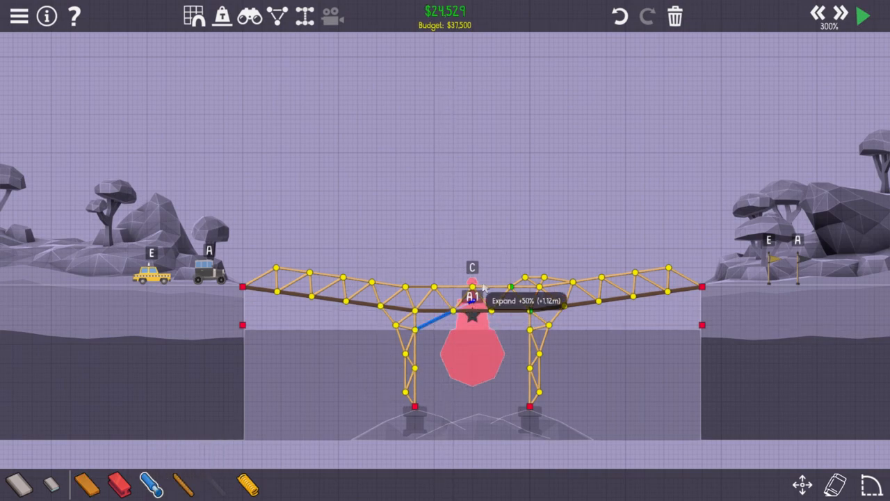
# Test-run the bridge, see the deck split open, and return to building
pyautogui.click(862, 15)
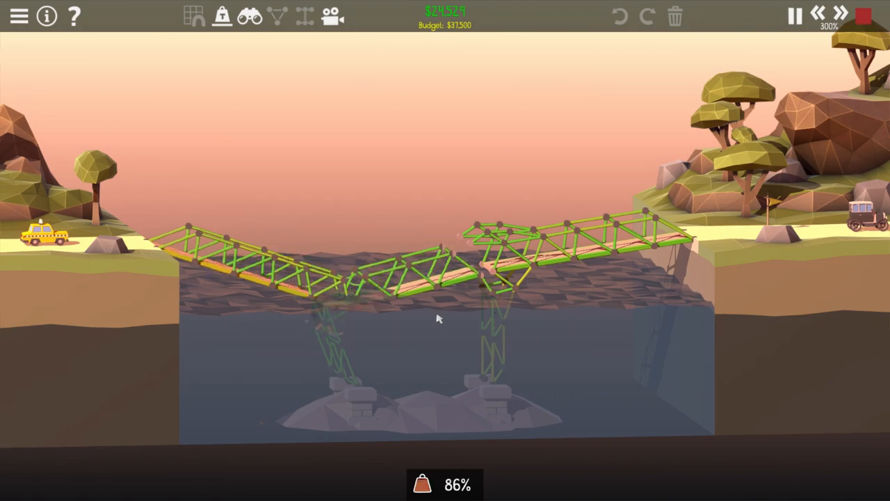
pyautogui.click(794, 16)
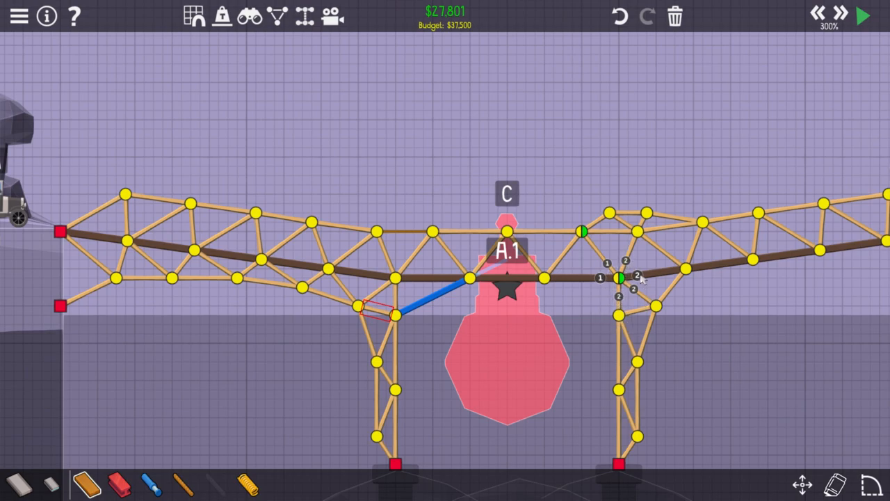
# Reattach the hydraulic member to the left tower joint and run the test to complete Doubling Down
pyautogui.moveTo(396, 313); pyautogui.dragTo(406, 341)
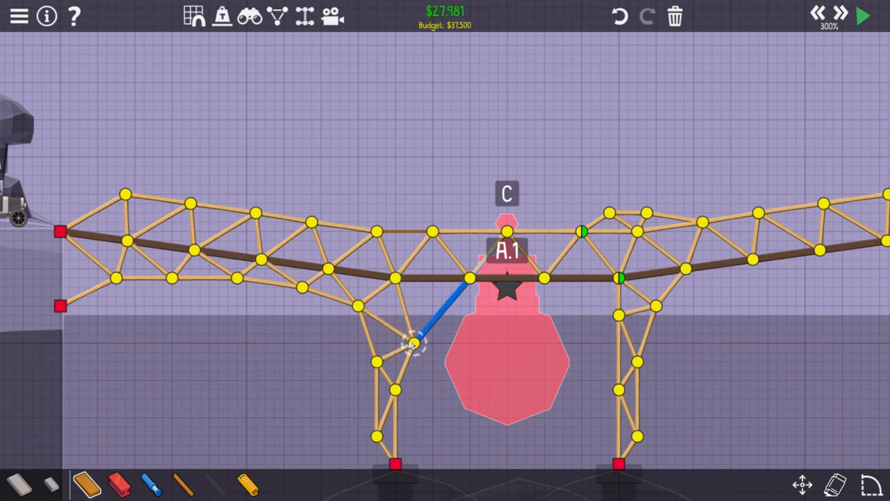
pyautogui.click(865, 17)
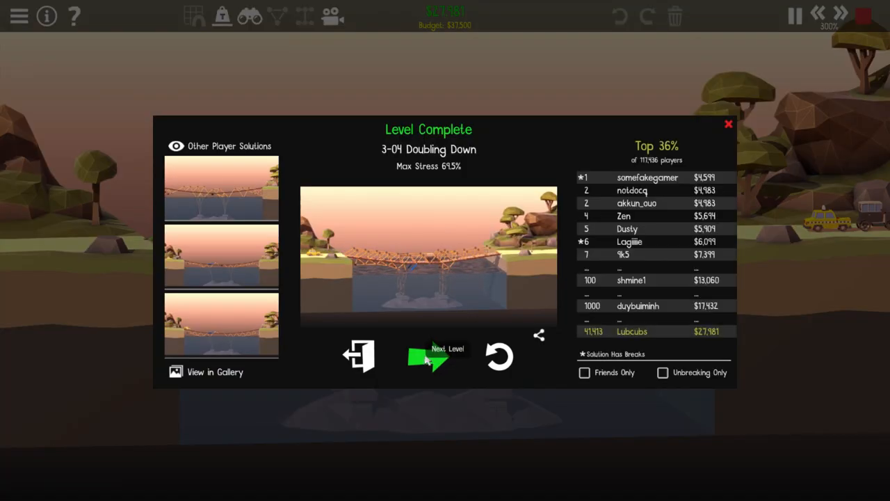
pyautogui.click(428, 358)
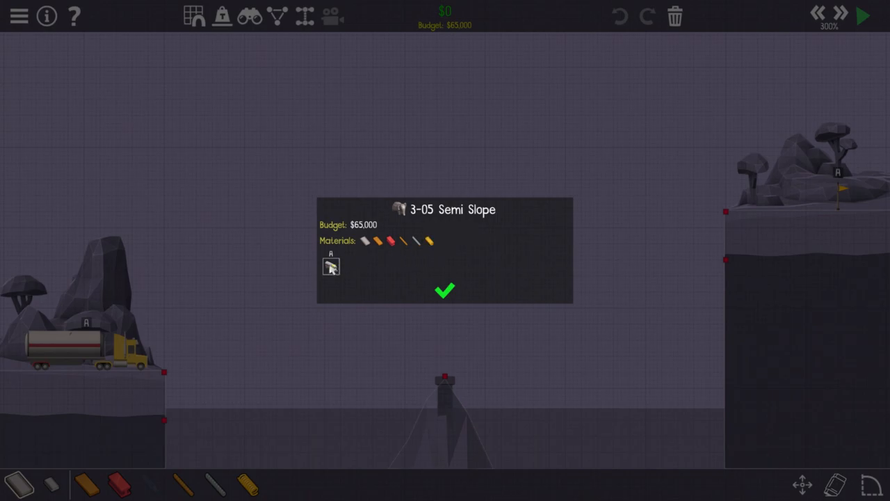
pyautogui.moveTo(383, 247)
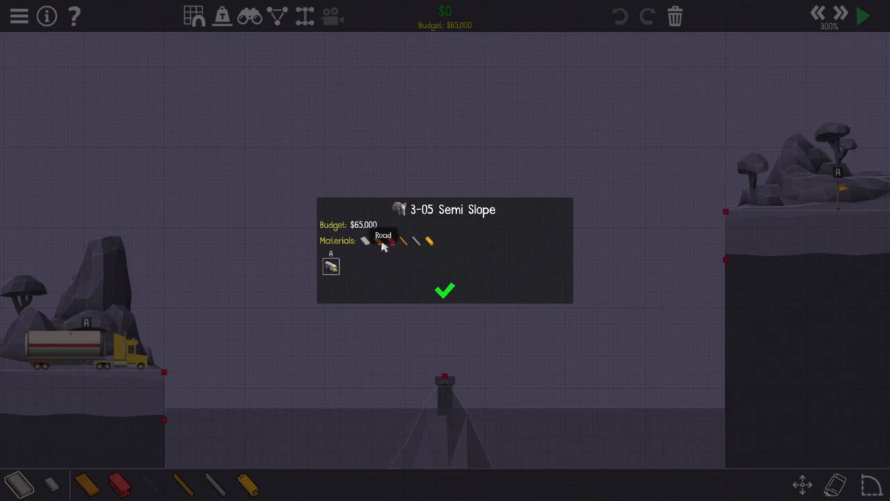
pyautogui.moveTo(509, 284)
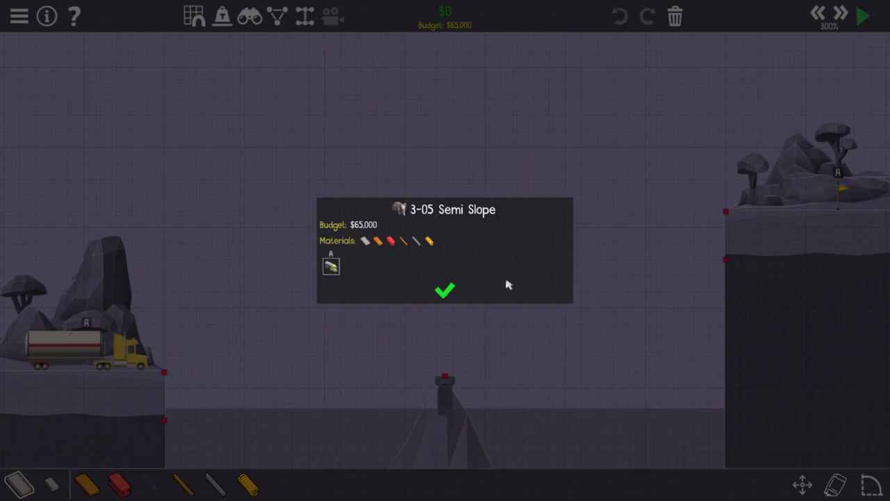
pyautogui.moveTo(443, 264)
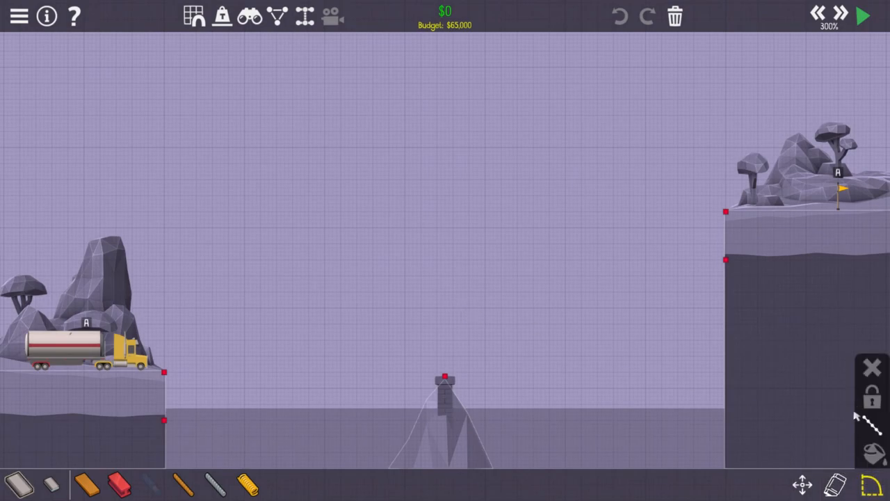
pyautogui.moveTo(868, 404)
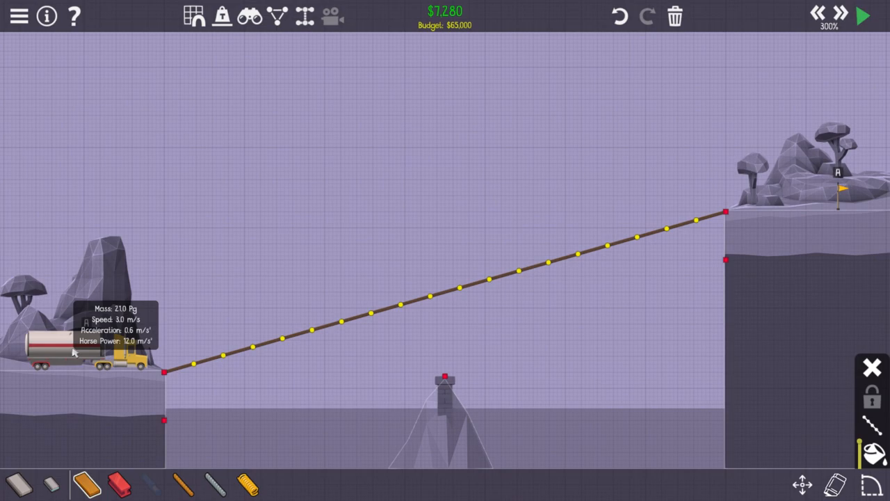
pyautogui.moveTo(209, 484)
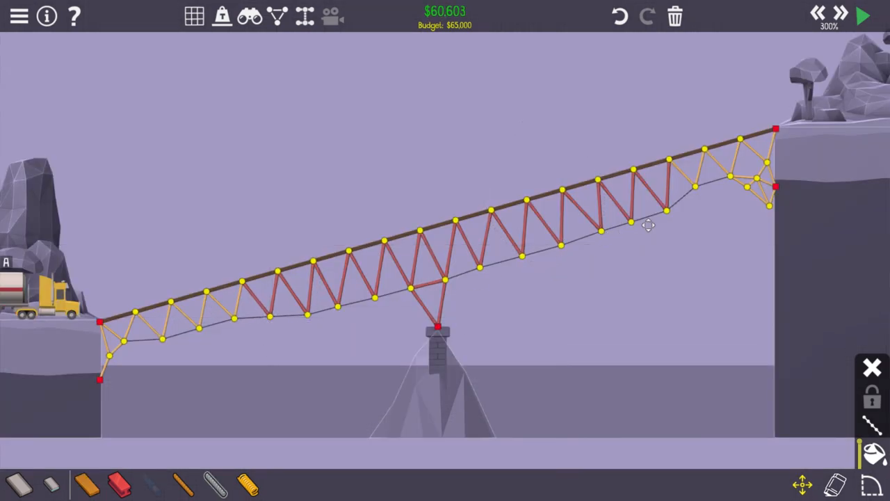
# Add steel bracing members at the right anchor of the Semi Slope truss
pyautogui.click(862, 14)
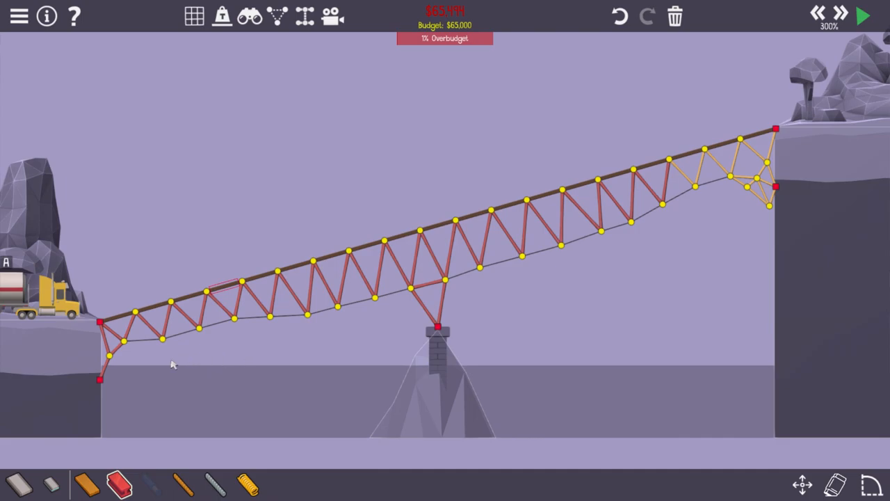
pyautogui.click(863, 16)
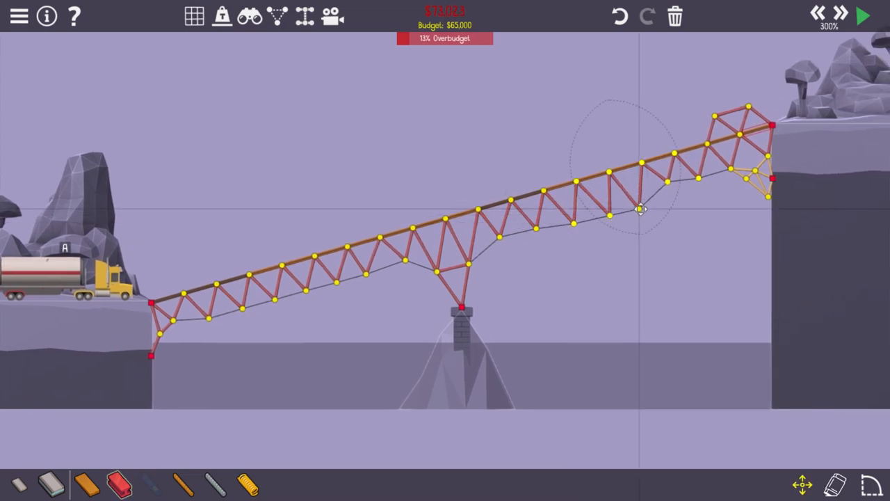
pyautogui.click(863, 15)
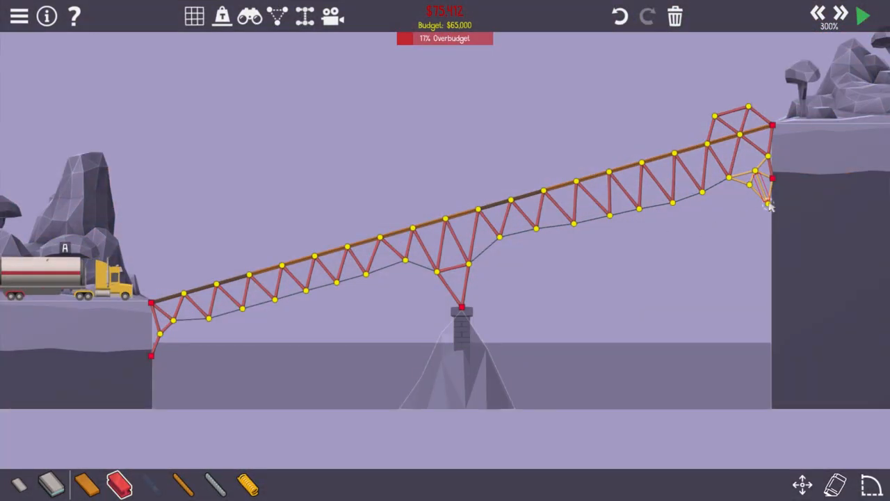
# Connect the truss to the pier joint with extra steel members, about 18% over budget
pyautogui.click(866, 17)
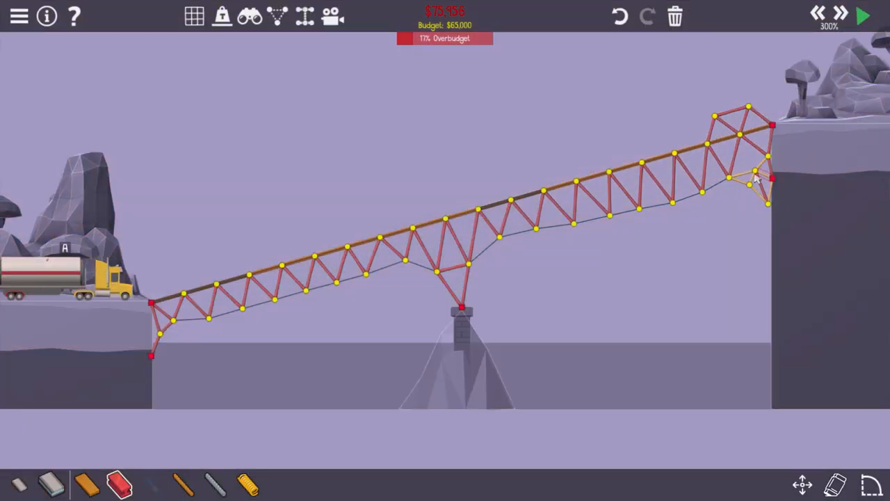
pyautogui.click(865, 16)
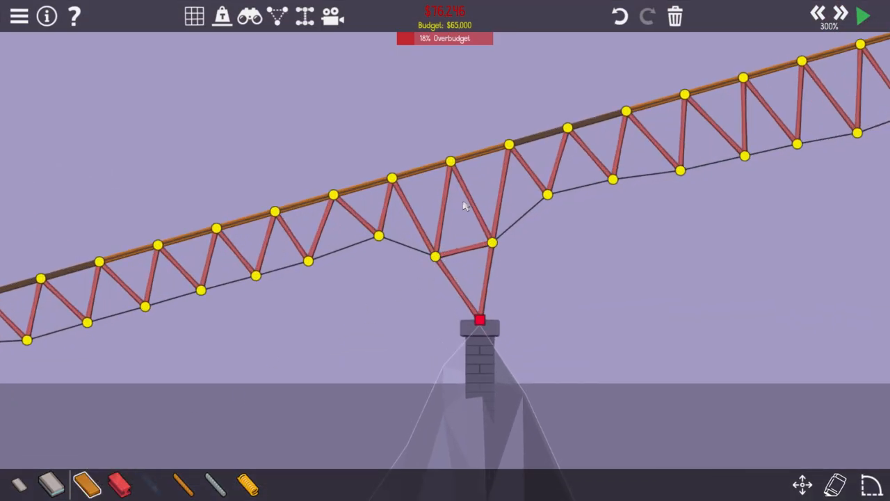
# Add steel braces between the pier-top joint and nearby truss joints, cutting the overrun to about 15%
pyautogui.click(862, 16)
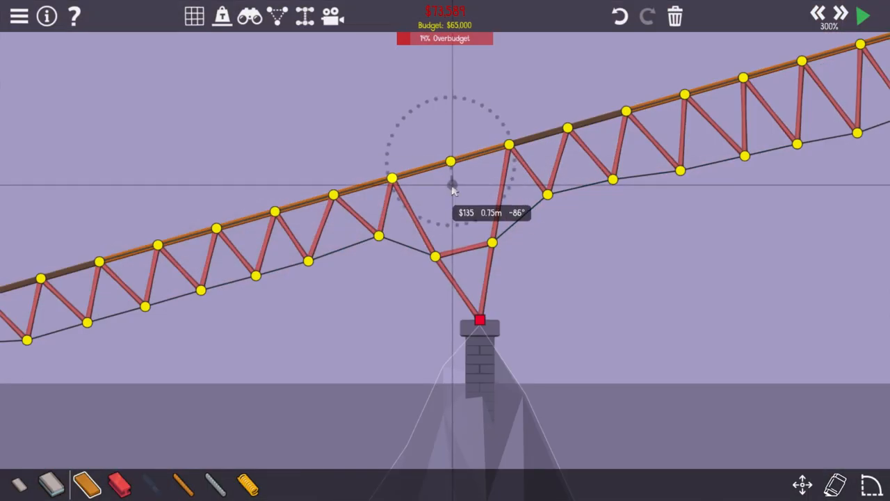
pyautogui.click(862, 15)
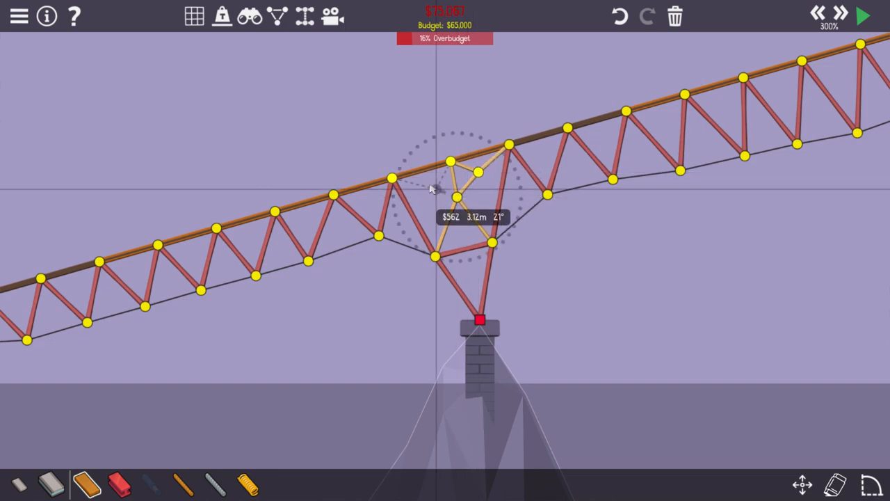
pyautogui.click(860, 15)
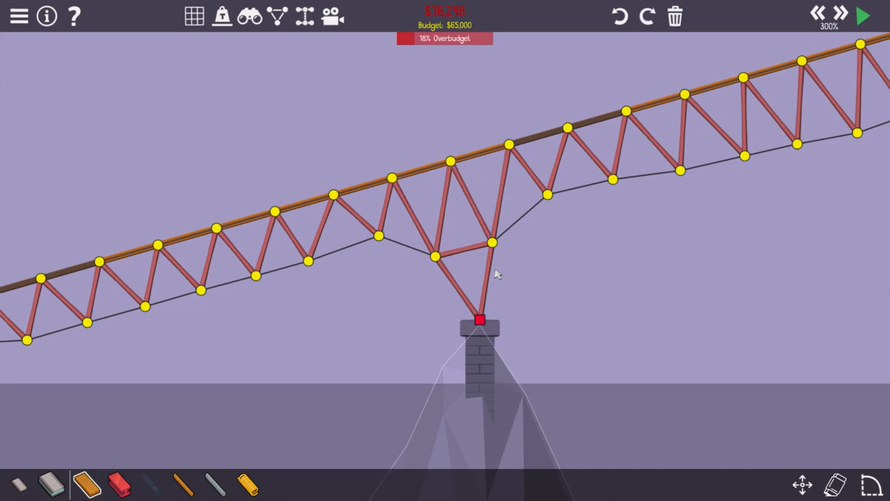
pyautogui.moveTo(456, 196); pyautogui.dragTo(480, 173)
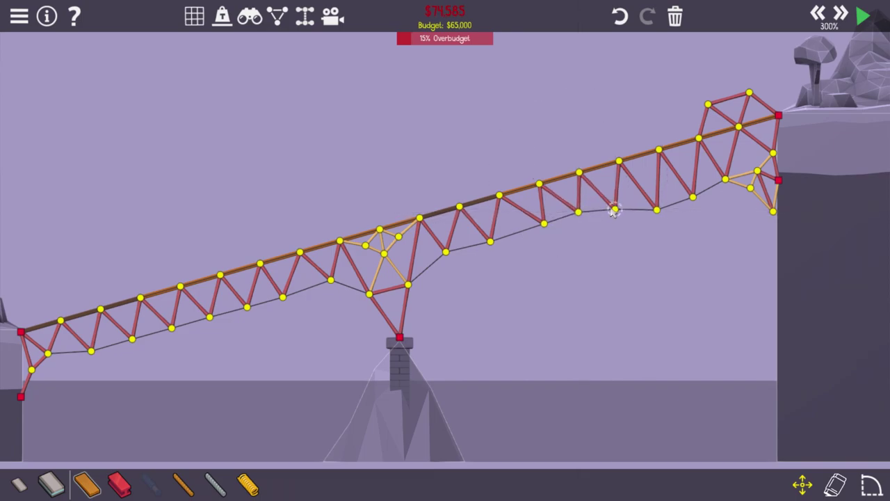
# Test with the tanker, then swap the left bottom chord for rope, leaving about 10% overrun
pyautogui.click(865, 15)
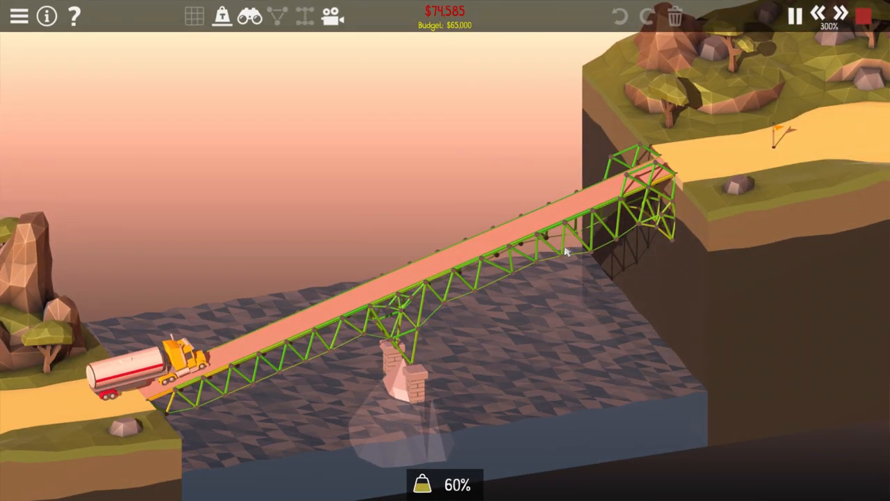
pyautogui.click(793, 16)
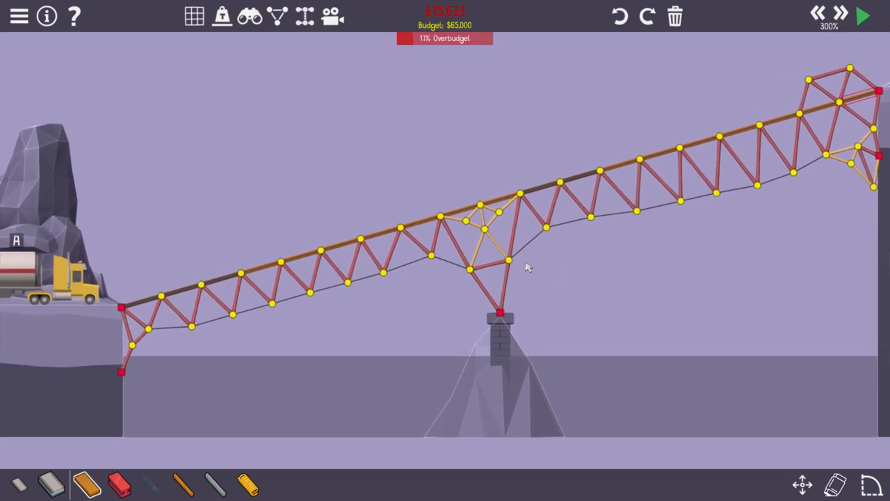
pyautogui.moveTo(228, 481)
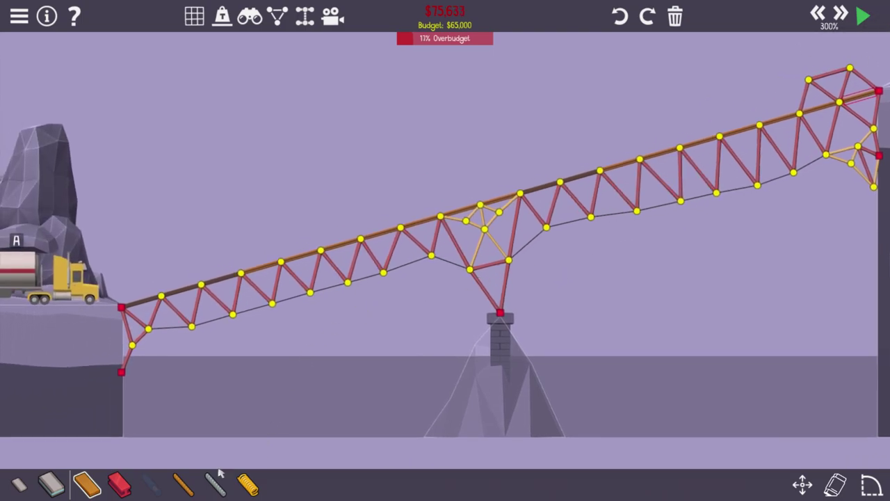
pyautogui.moveTo(250, 493)
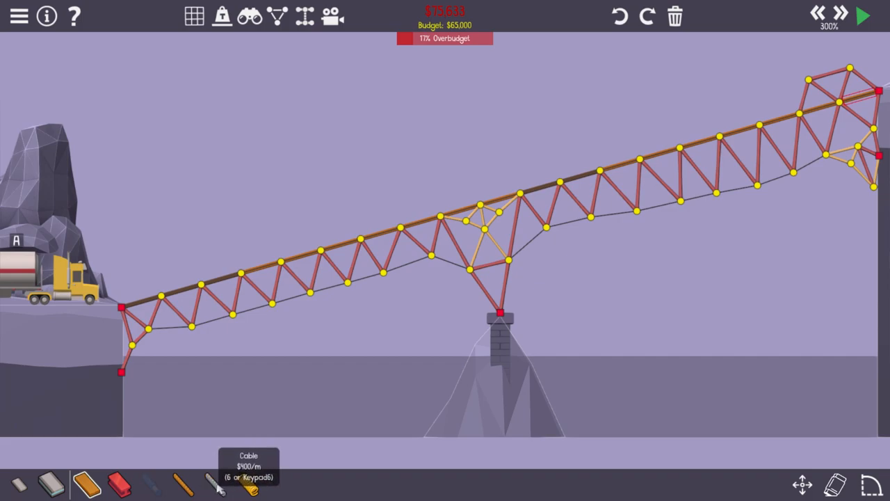
pyautogui.moveTo(249, 489)
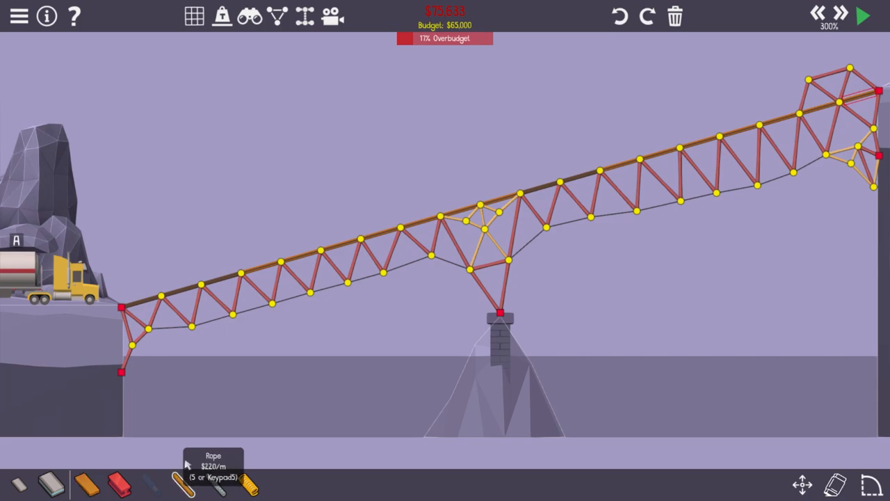
pyautogui.moveTo(186, 325); pyautogui.dragTo(230, 314)
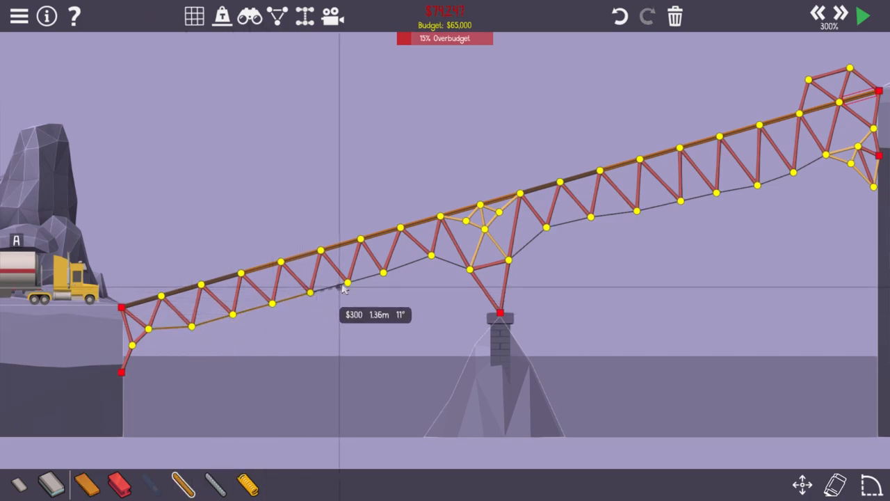
pyautogui.click(863, 16)
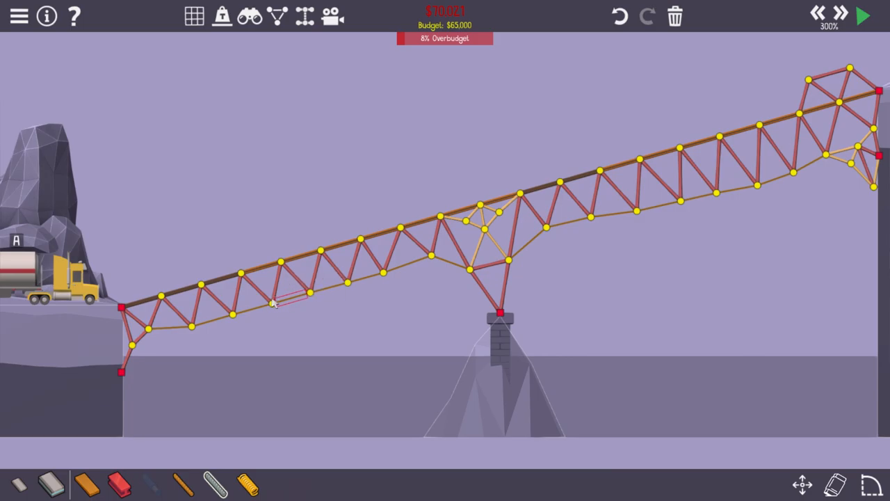
pyautogui.moveTo(271, 304); pyautogui.dragTo(434, 253)
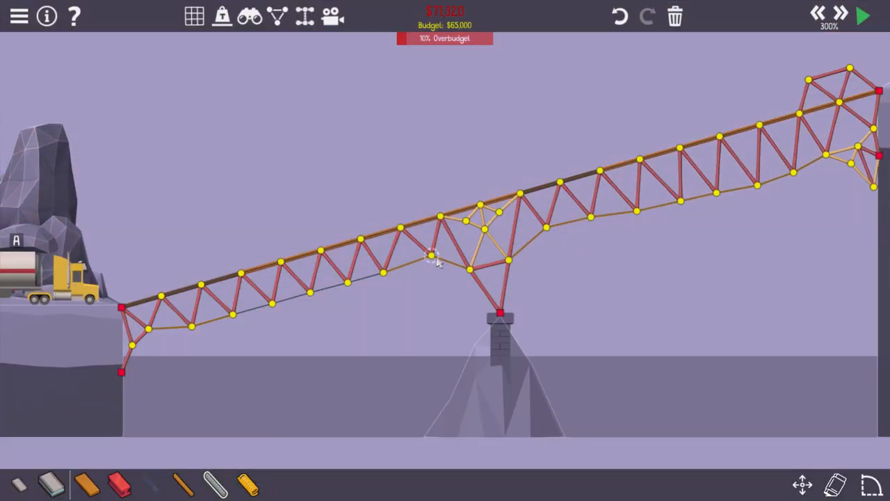
pyautogui.moveTo(442, 239)
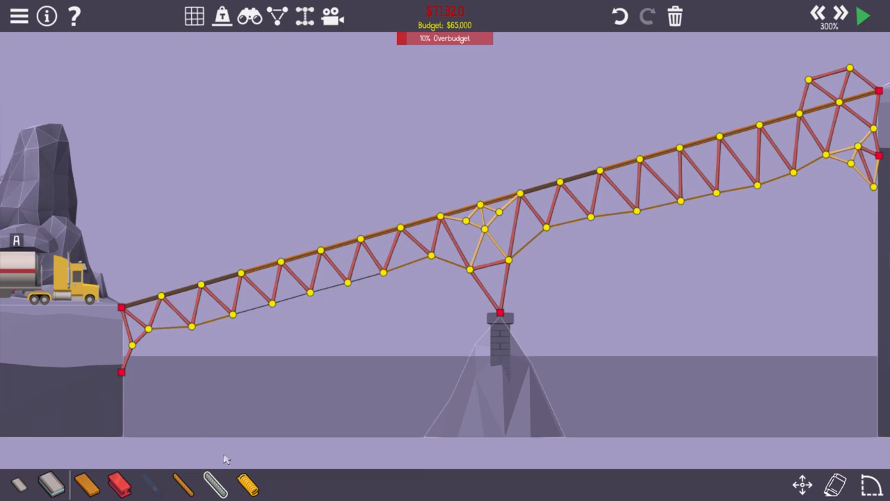
pyautogui.moveTo(249, 484)
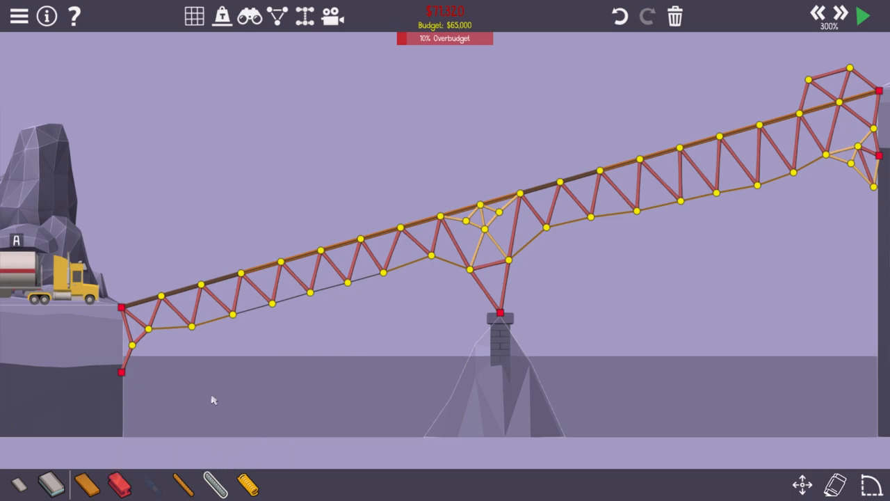
# Test the bridge and rework bottom chord members in the left span to cut cost
pyautogui.click(862, 15)
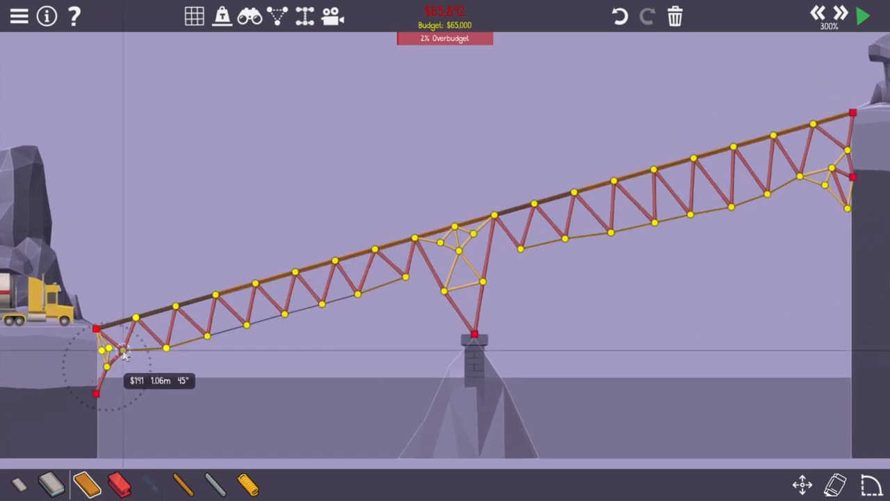
pyautogui.click(862, 15)
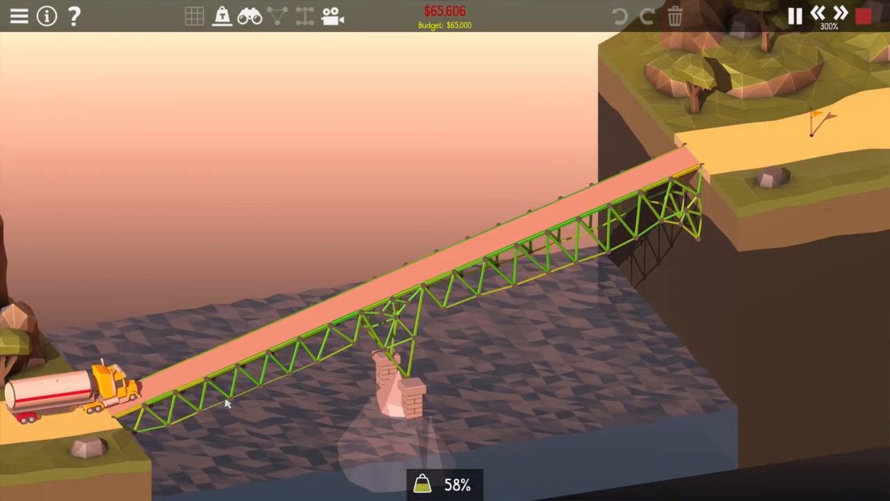
pyautogui.click(793, 17)
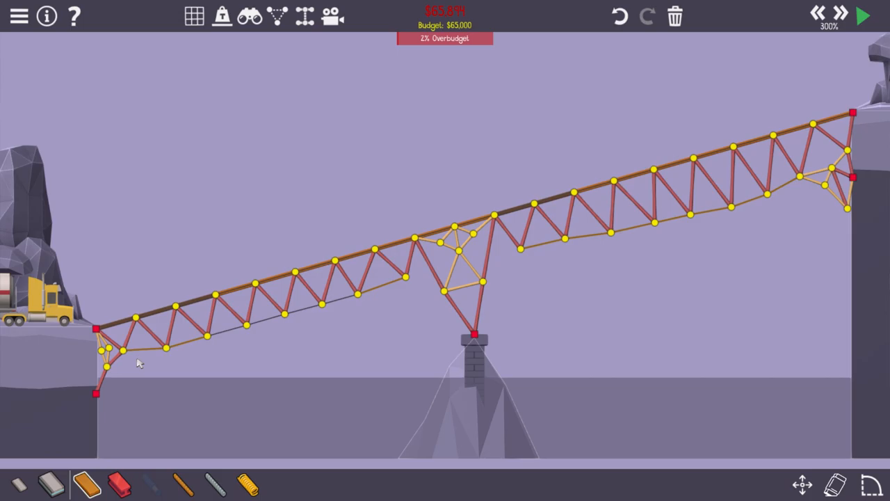
pyautogui.click(860, 15)
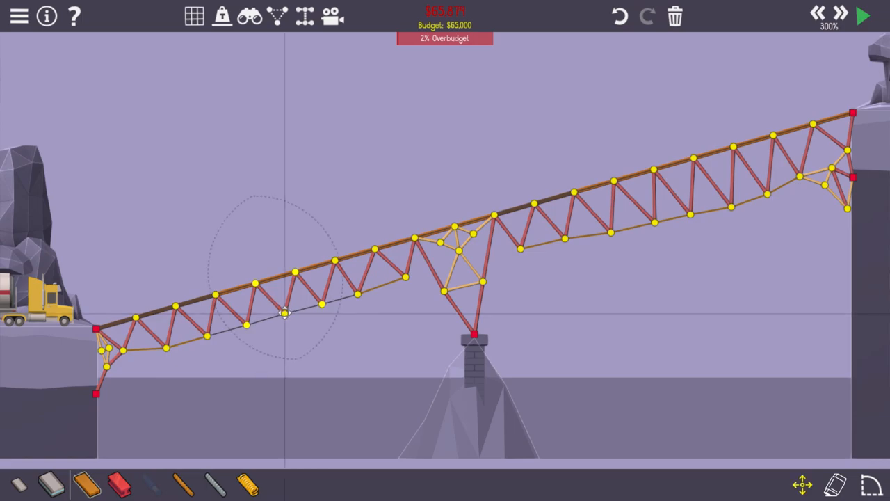
pyautogui.click(862, 15)
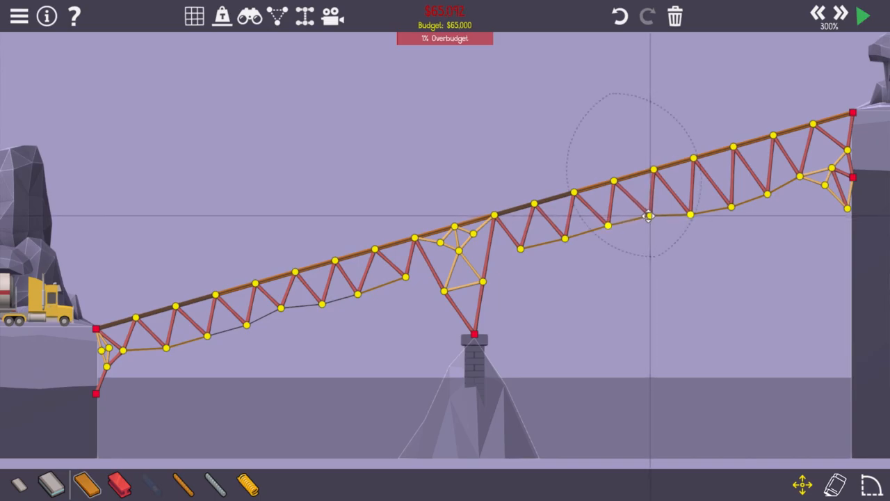
# Retest, trim bracing near the pier and run the final test under $65,000 at $64,831
pyautogui.click(863, 17)
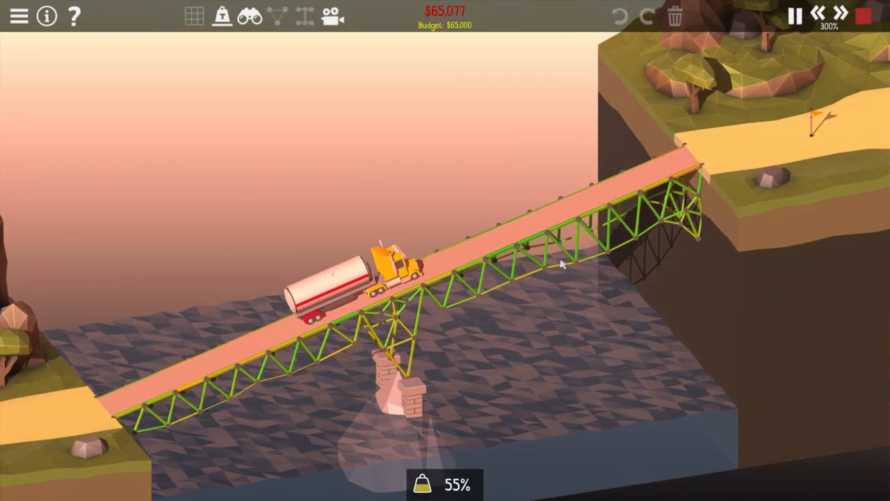
pyautogui.click(791, 18)
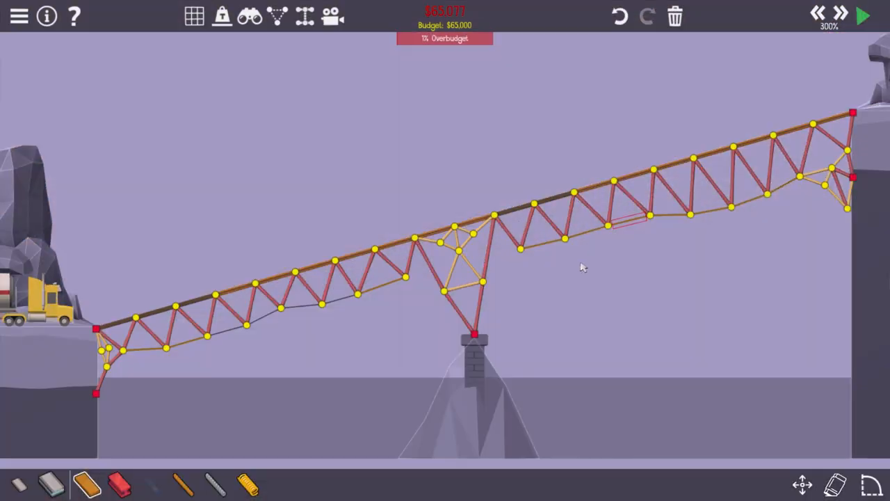
pyautogui.click(862, 17)
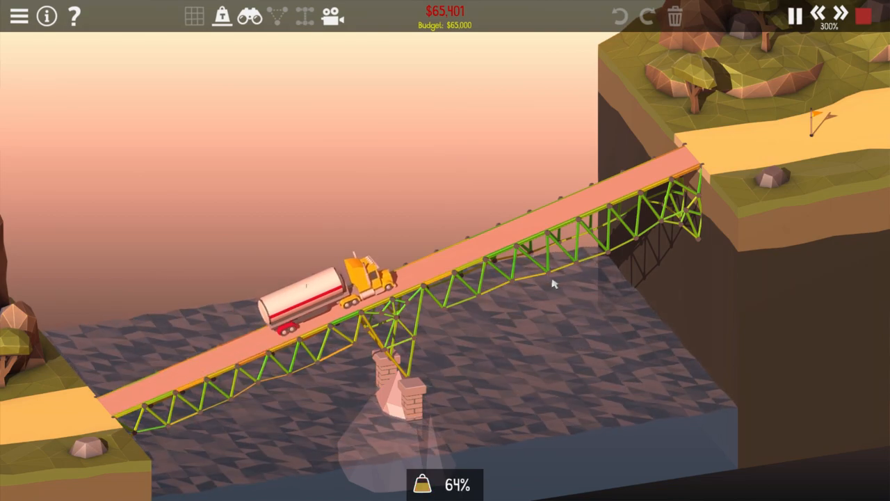
pyautogui.click(795, 17)
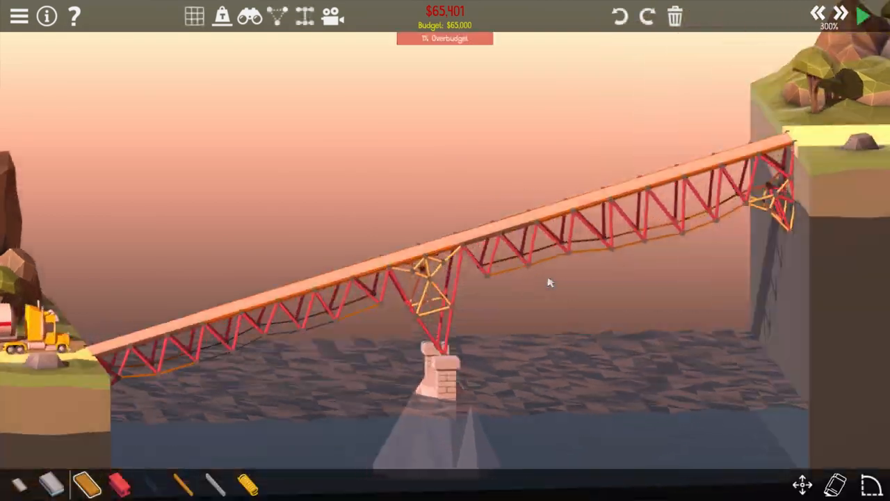
pyautogui.click(866, 15)
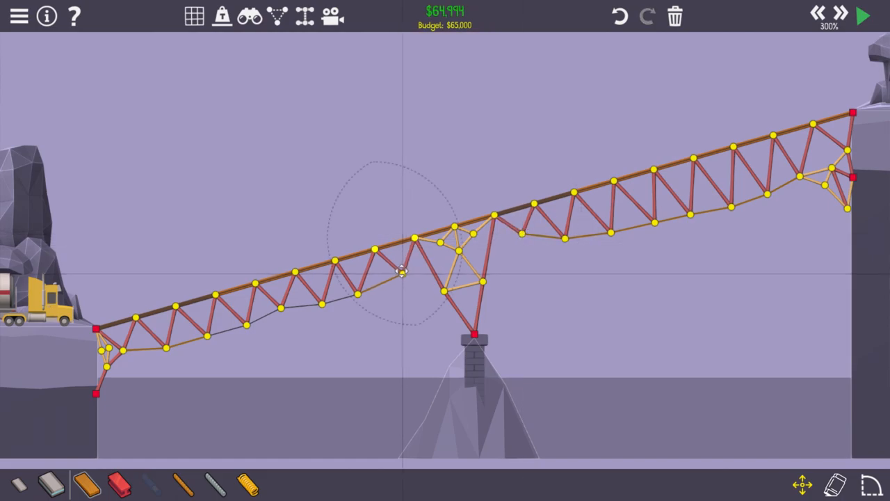
pyautogui.click(862, 17)
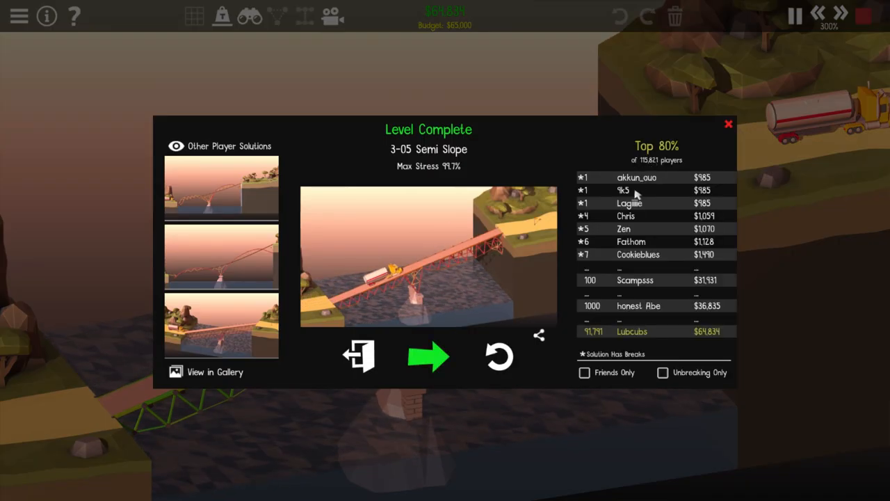
pyautogui.moveTo(429, 360)
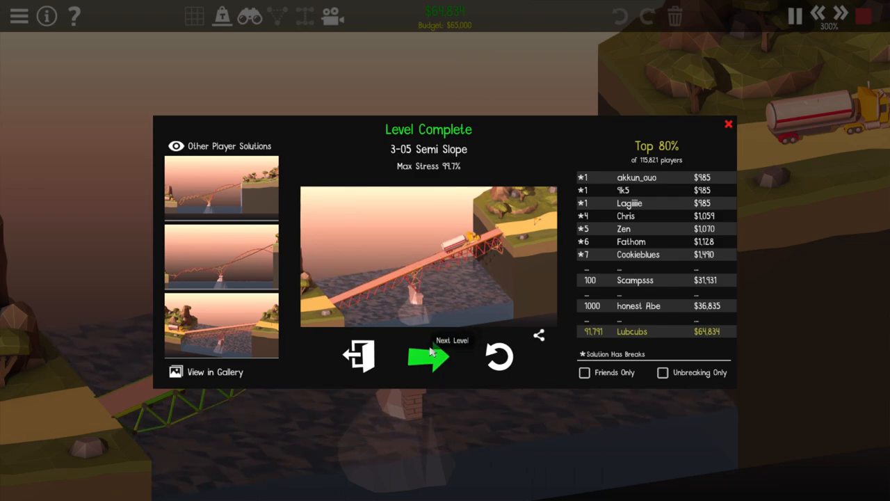
# Advance from the Level Complete dialog to 3-06 Rock Skipping
pyautogui.click(428, 356)
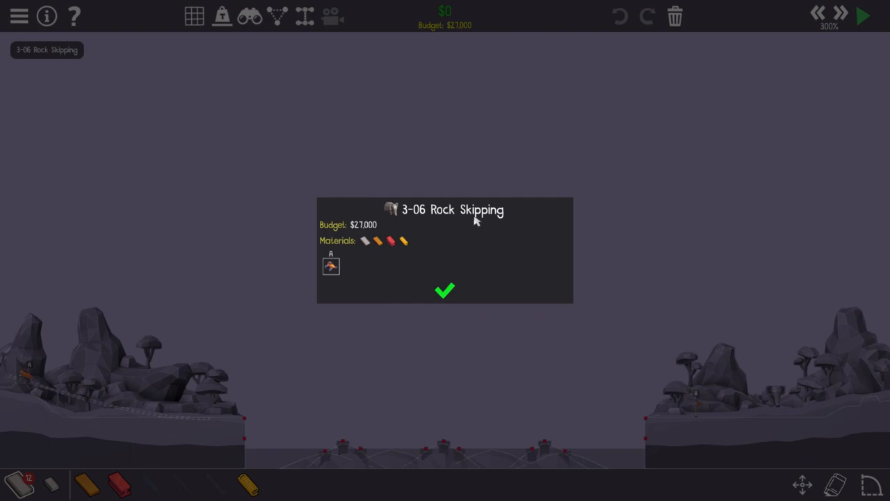
pyautogui.moveTo(507, 426)
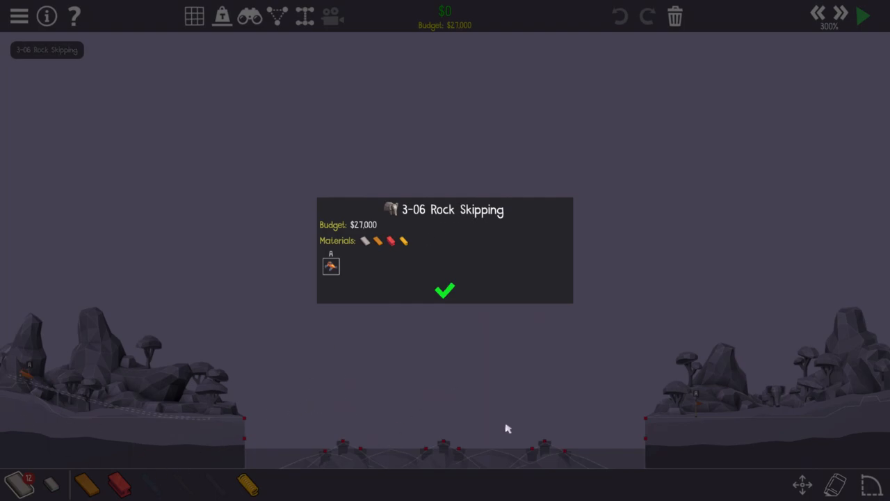
pyautogui.moveTo(531, 359)
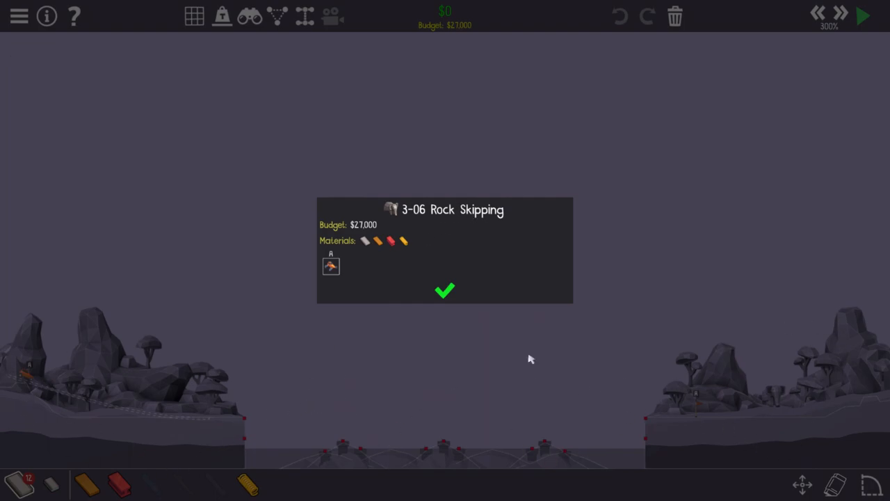